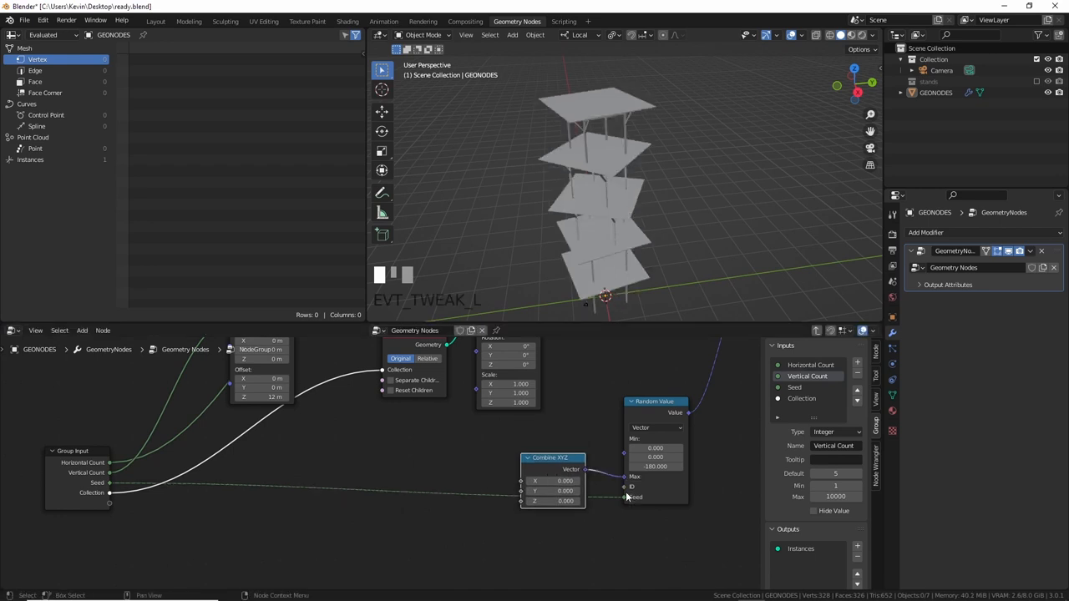
Step: Start a new General scene and delete the default light
click(348, 21)
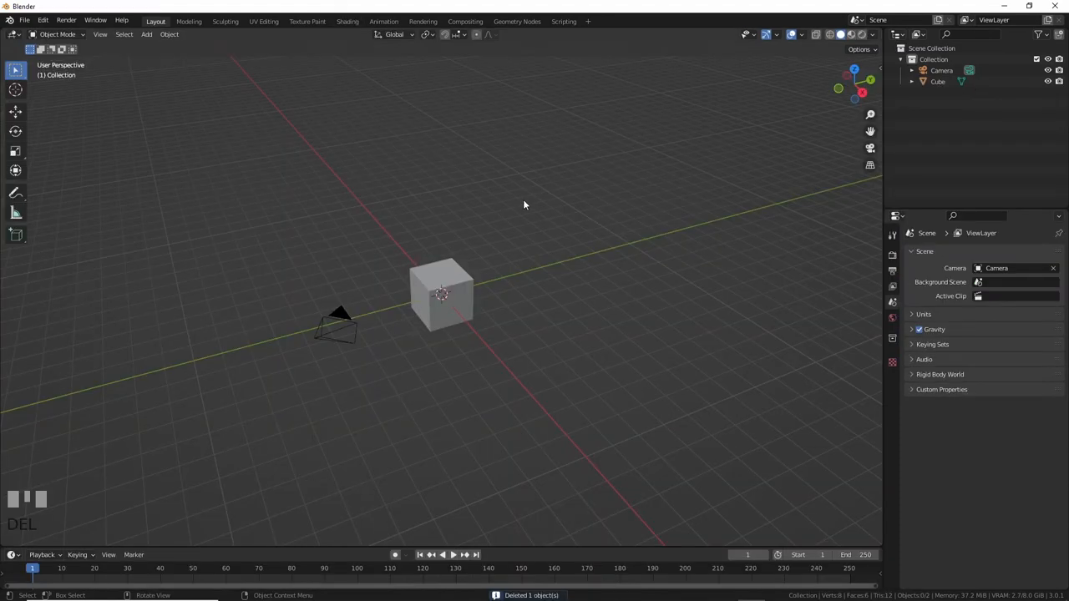
Step: Scale the cube into a 0.4 m wide, 12 m tall post and reset its origin
click(441, 294)
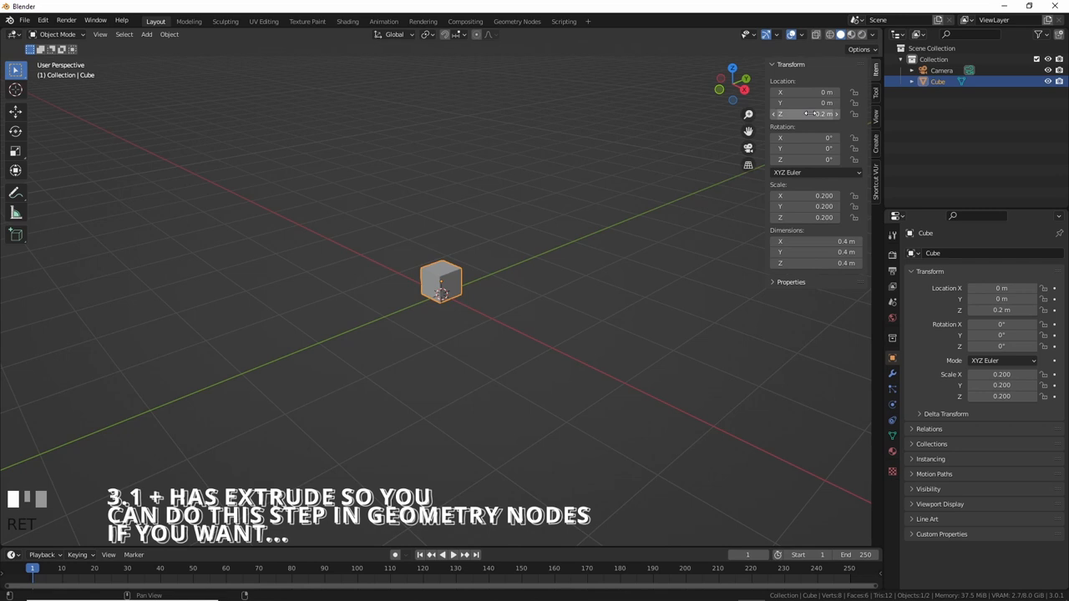
click(169, 34)
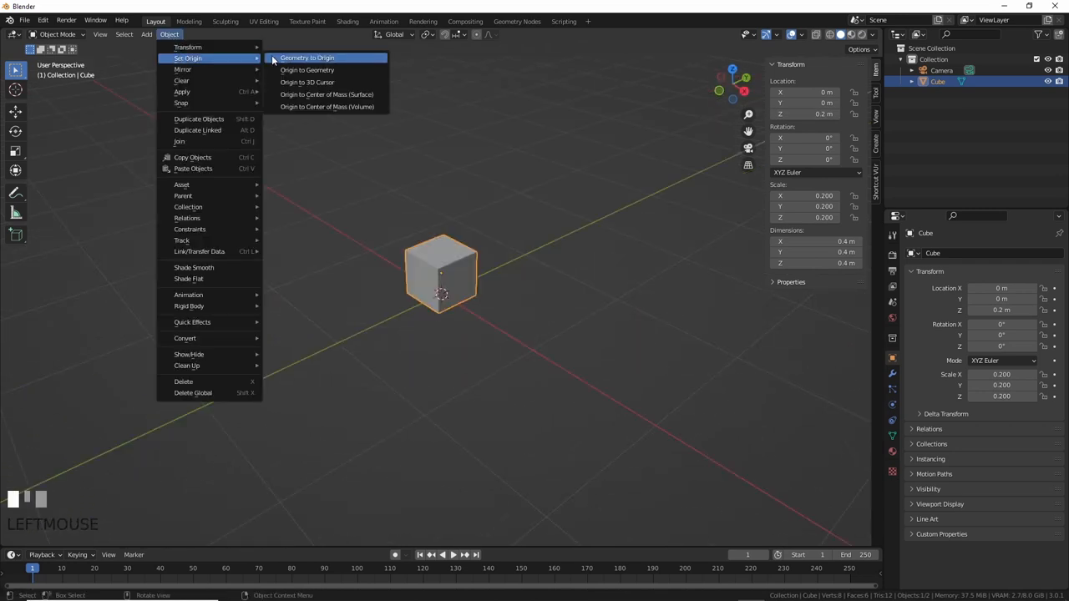
click(307, 57)
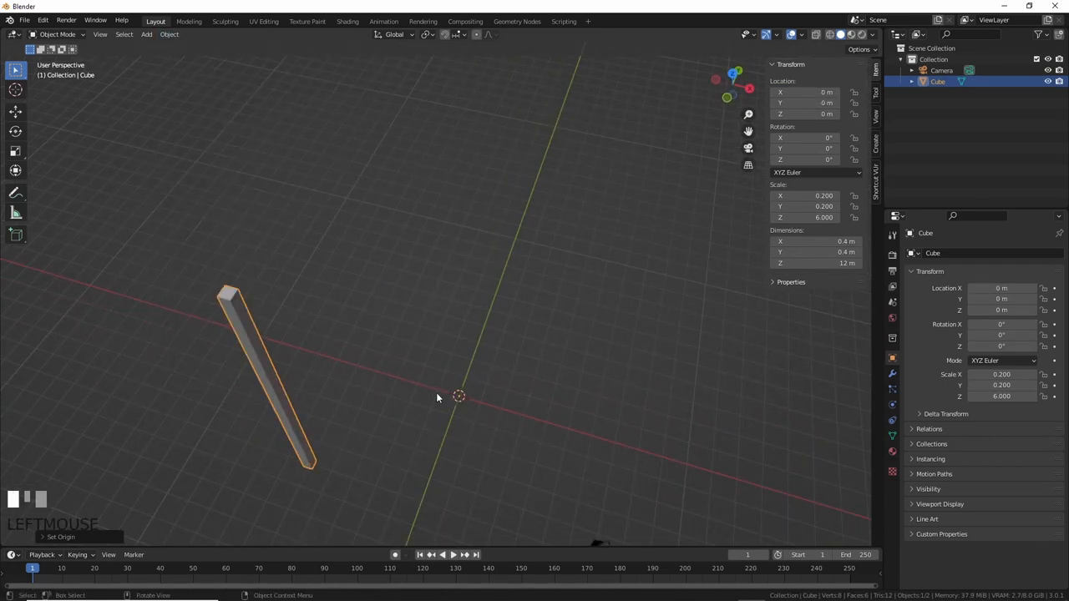
Step: Mirror the post on X and Y into four legs
click(925, 253)
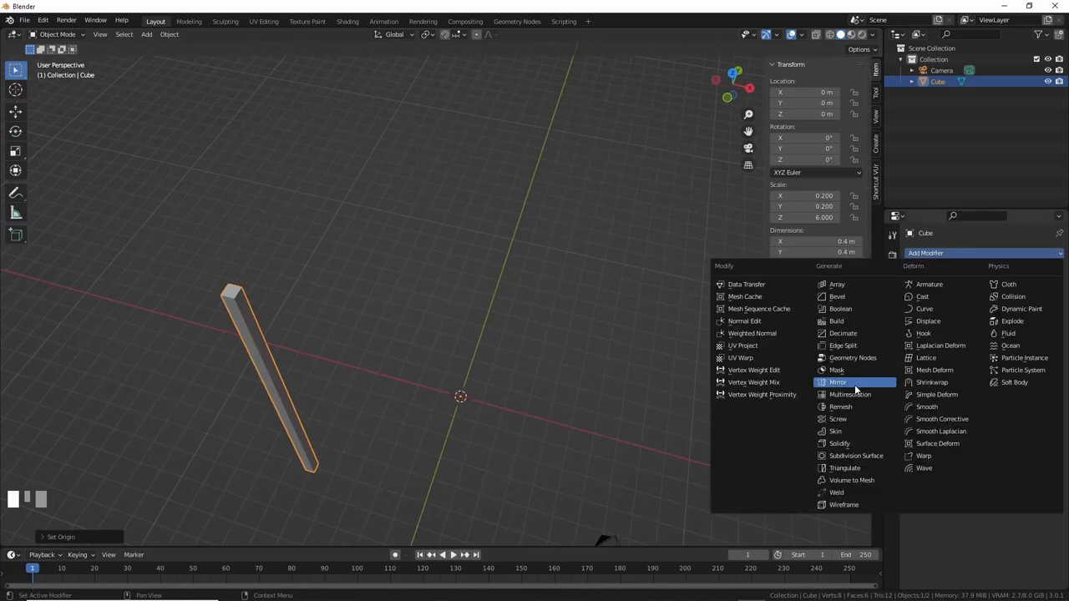
click(837, 382)
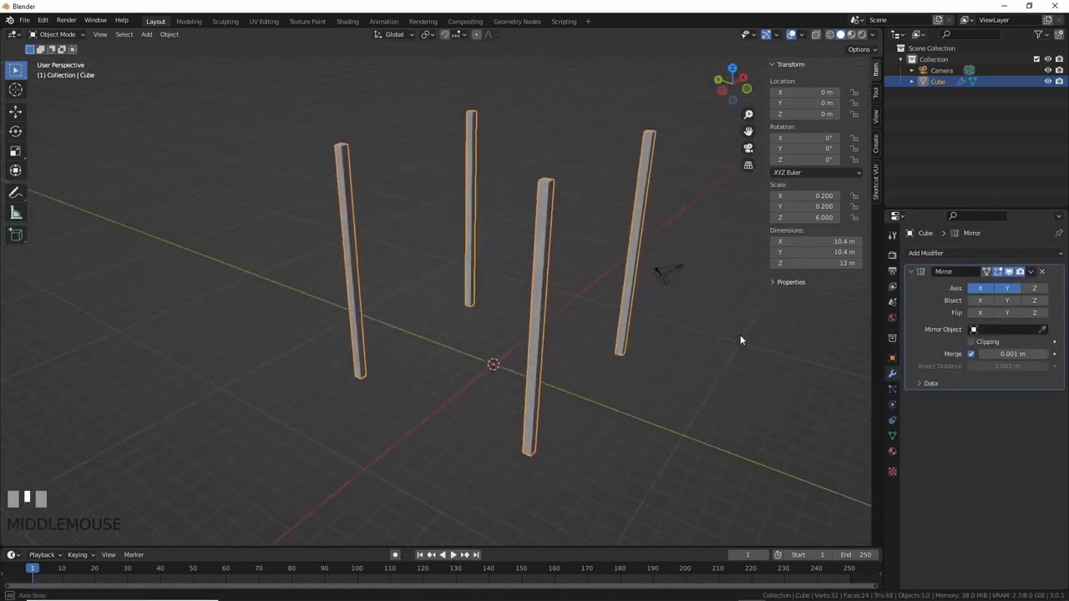
drag(740, 340, 439, 395)
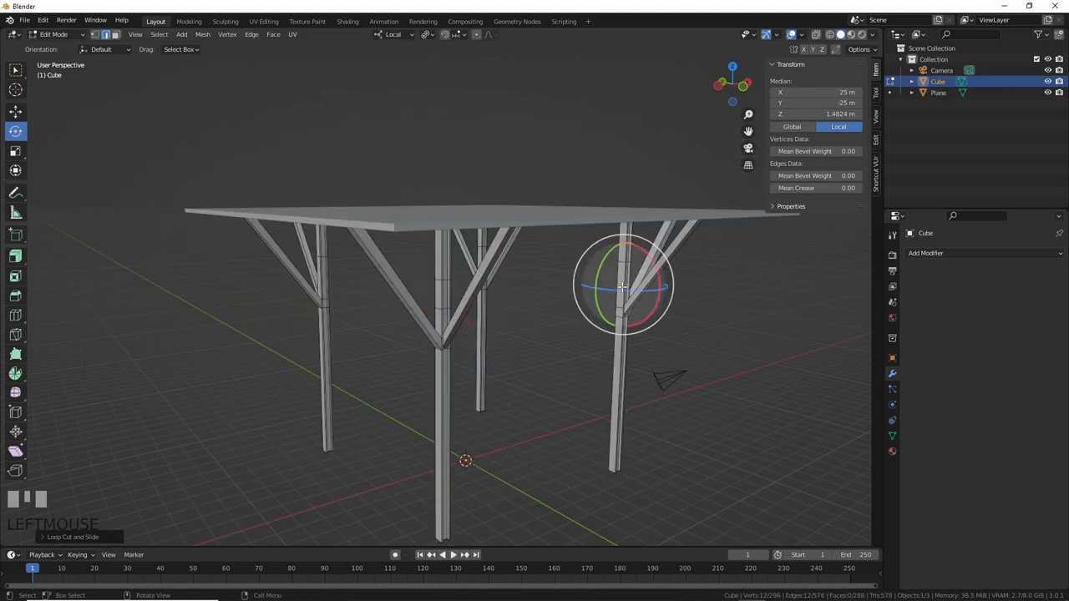
Step: Leave Edit Mode, name the stand stand01 and move it into a 'stands' collection
click(251, 35)
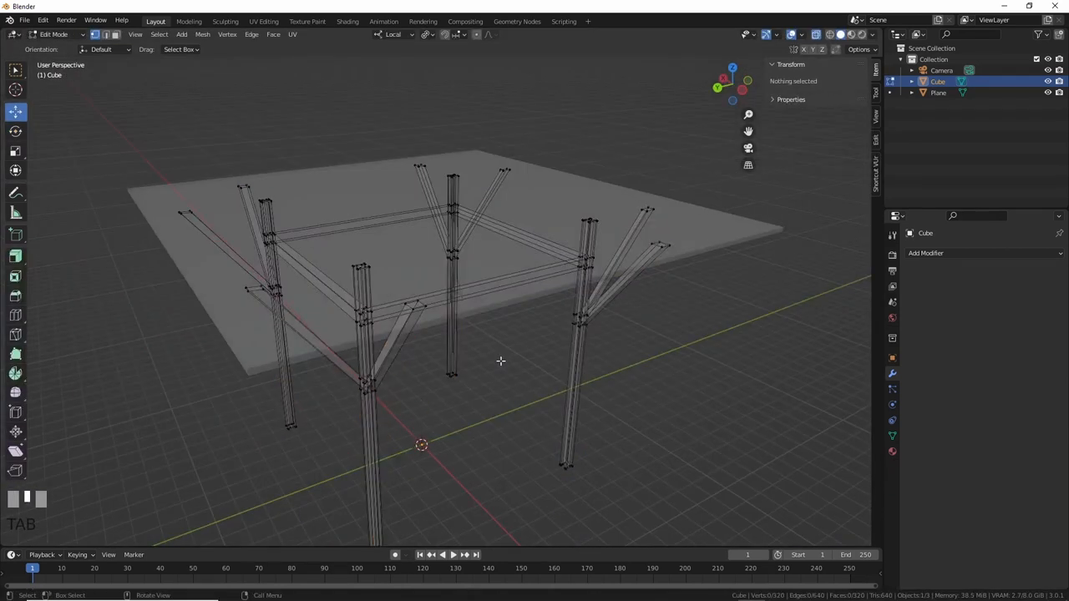
key(Tab)
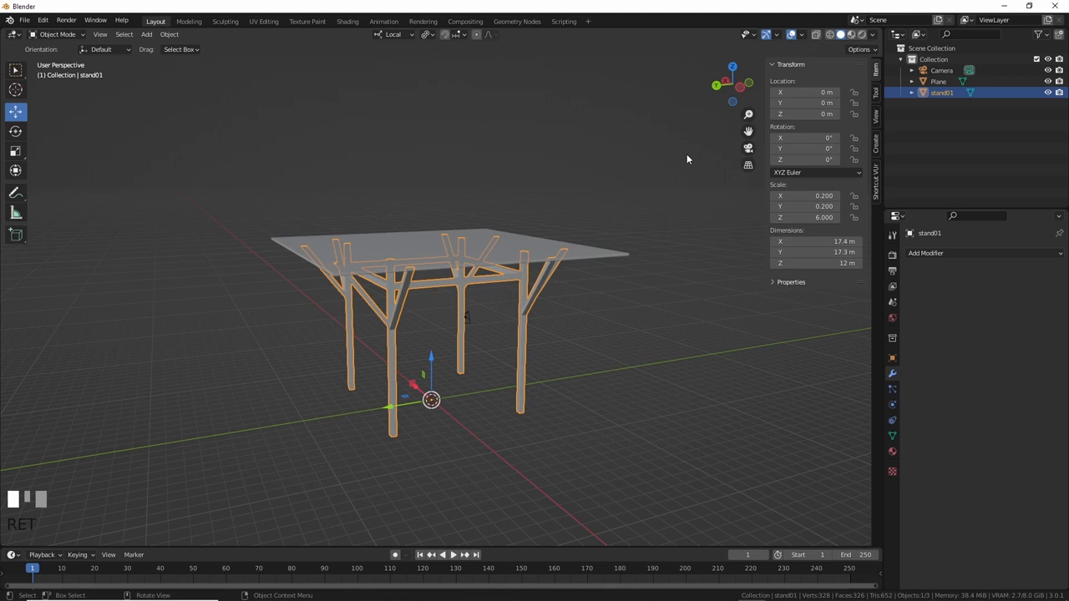
key(shift+a)
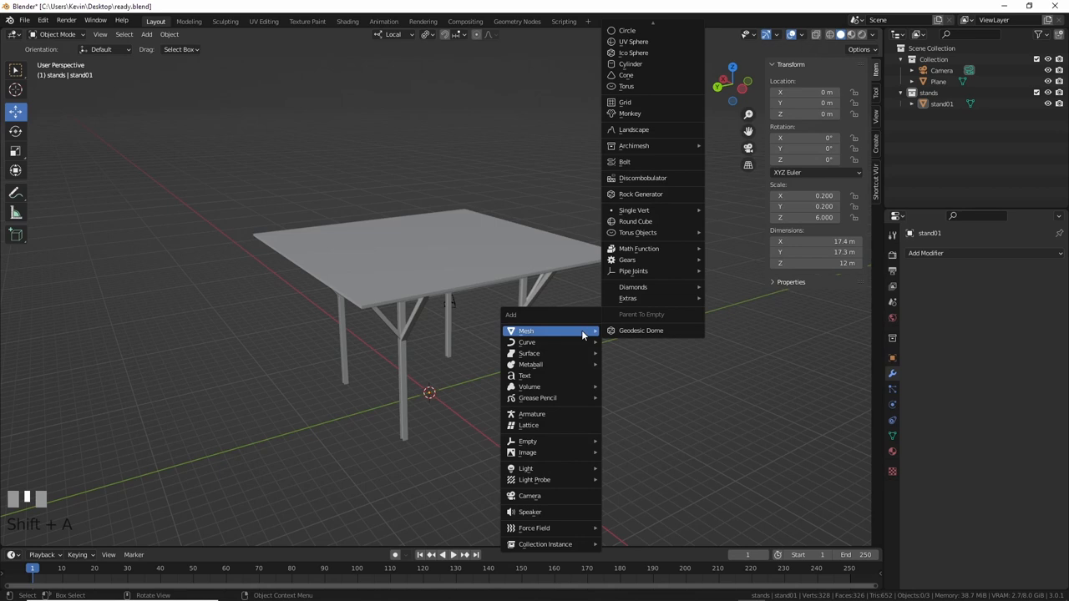
mouse_move(653, 210)
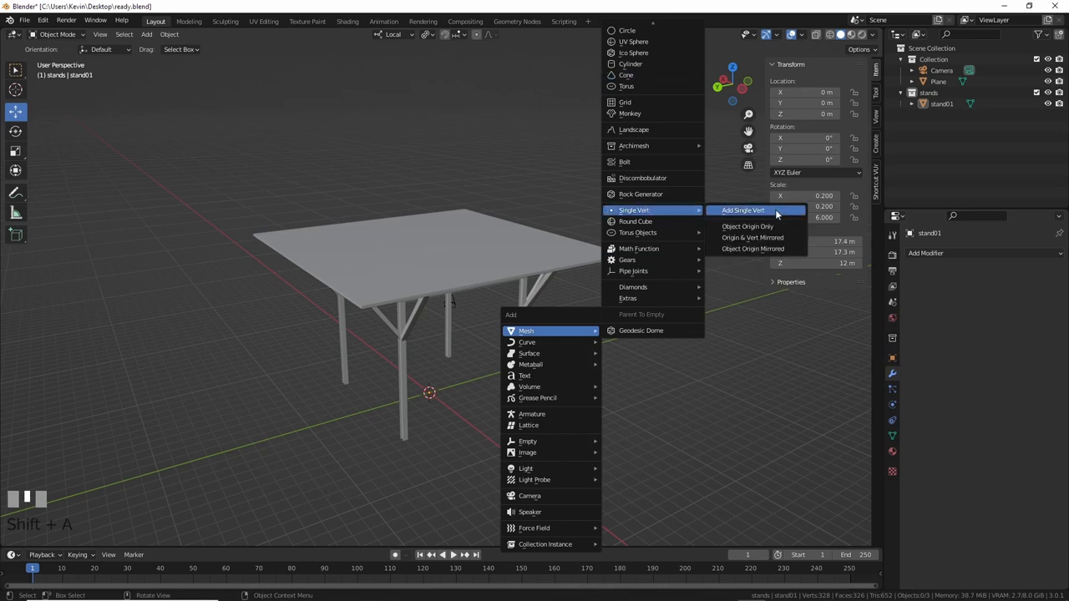
Step: Add a Single Vert mesh object to become GEONODES
click(741, 210)
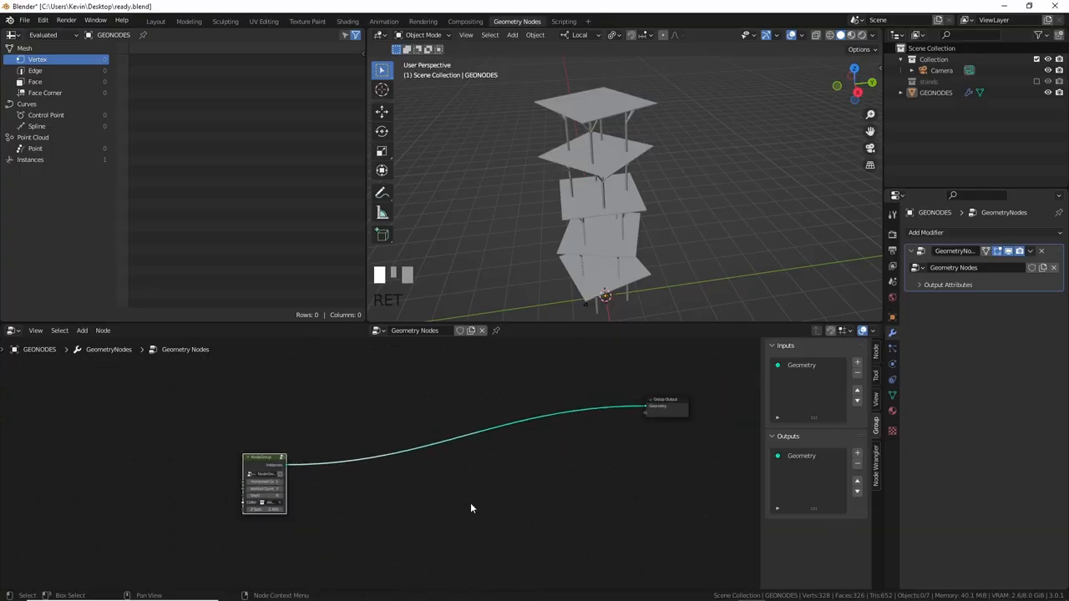
Step: Add a 10-point Mesh Line node followed by a Transform node rotating -90° on X
drag(265, 484, 196, 467)
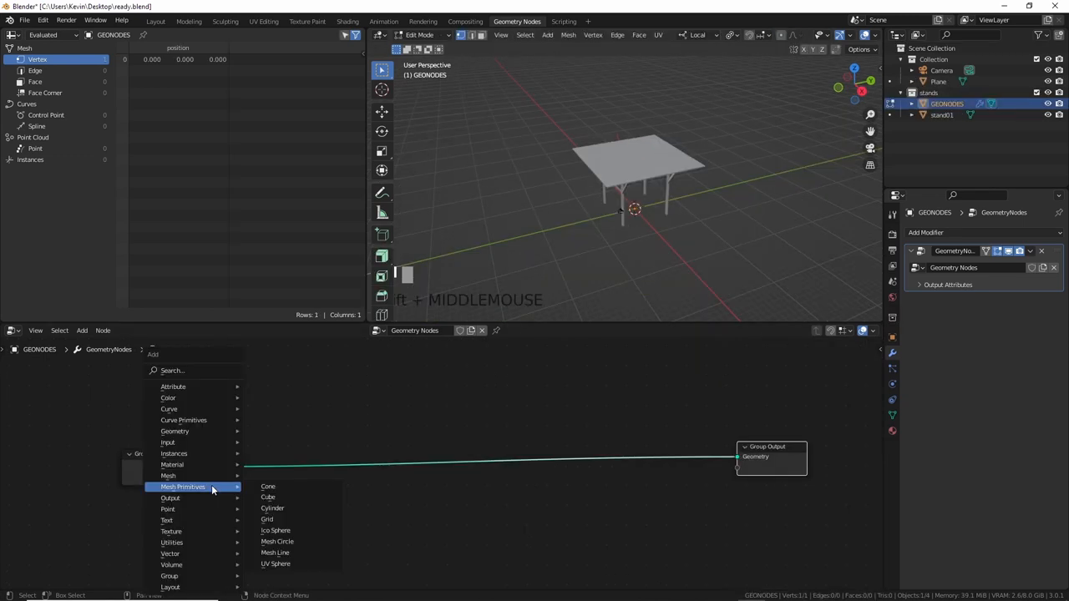
click(275, 552)
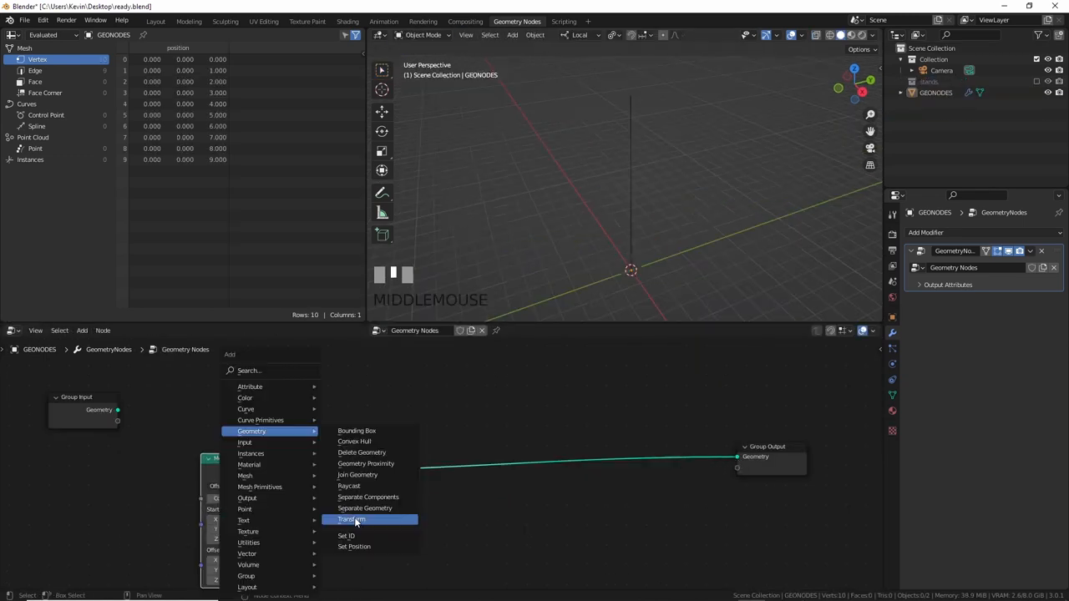
click(352, 520)
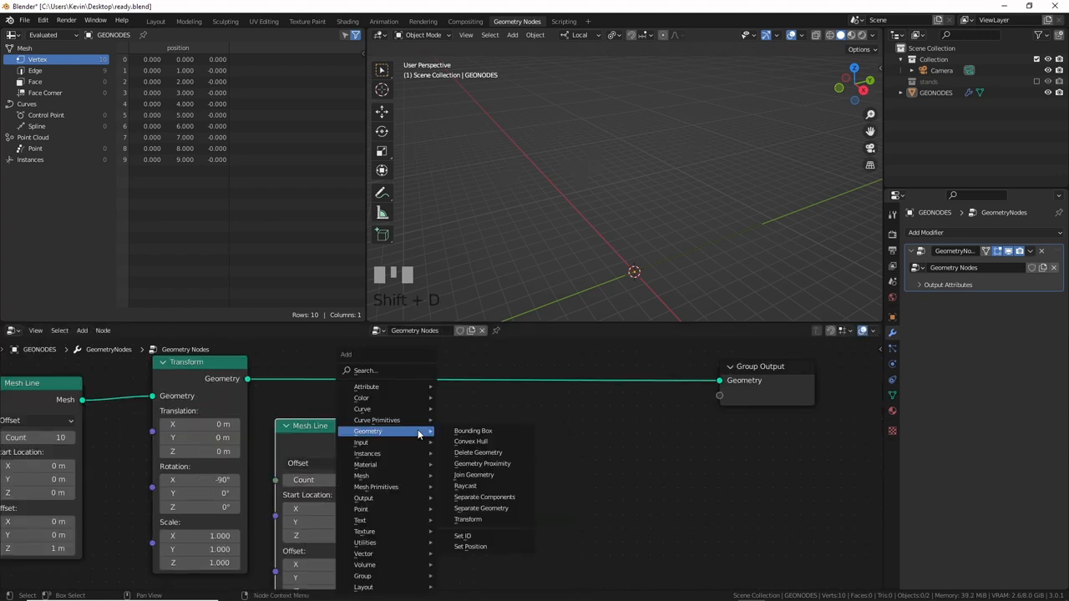
mouse_move(368, 453)
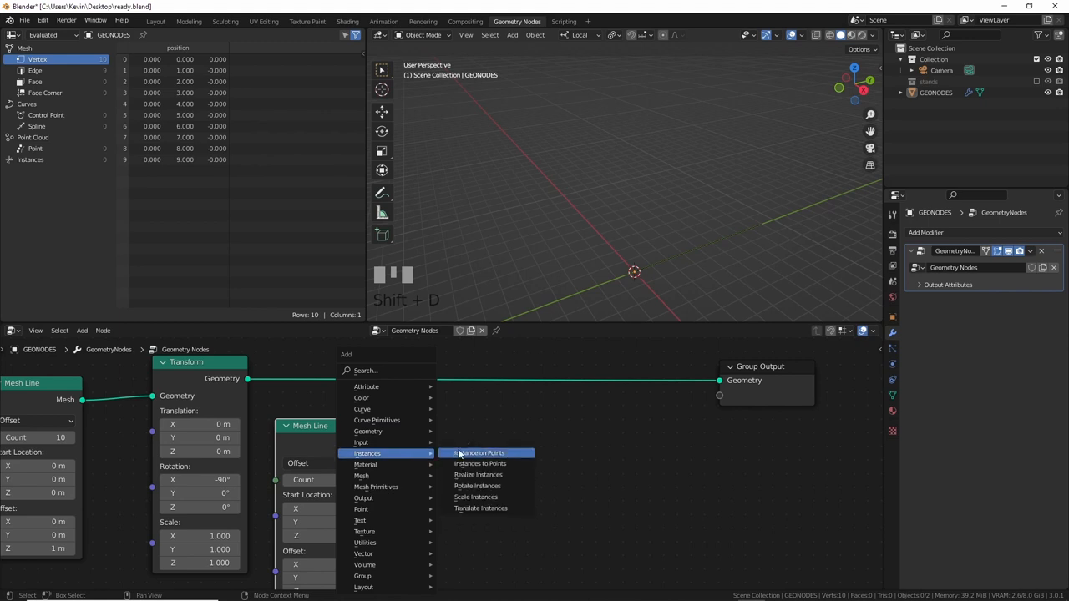
Step: Add an Instance on Points node to the GEONODES tree
click(478, 453)
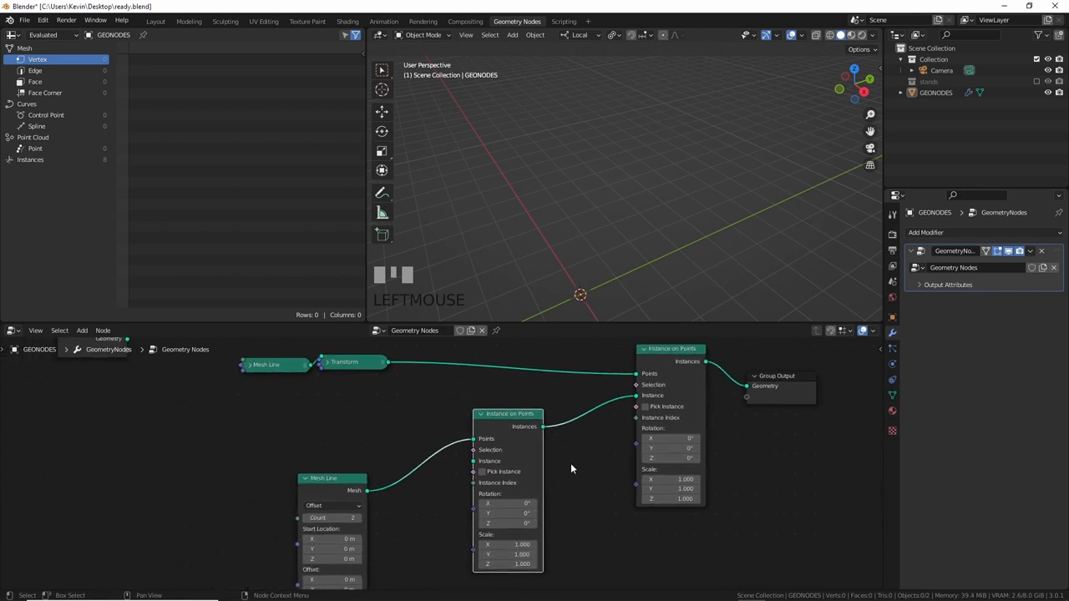
Step: Drag the stands collection into the node editor as a Collection Info node
drag(332, 479, 199, 478)
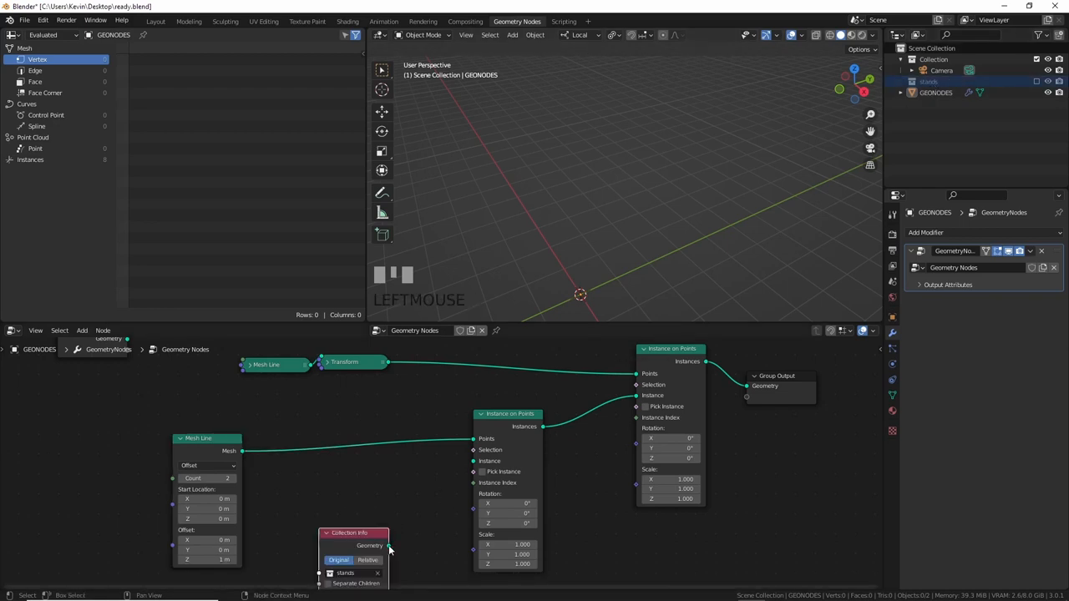
scroll(down, 3)
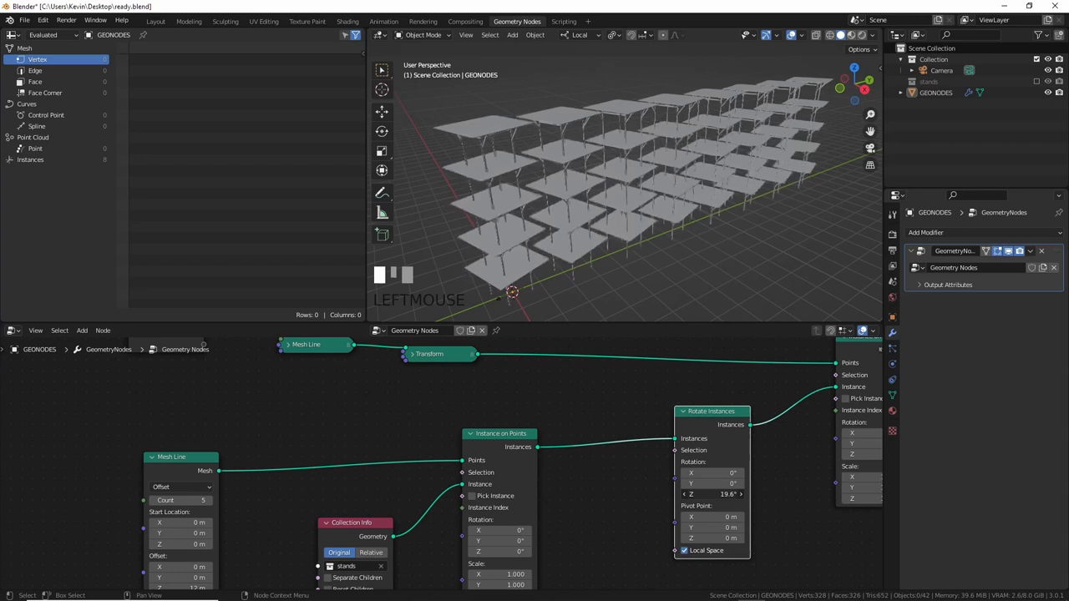
Step: Twist the stacked stands with a Vector-mode Random Value node driving rotation
drag(714, 493, 685, 494)
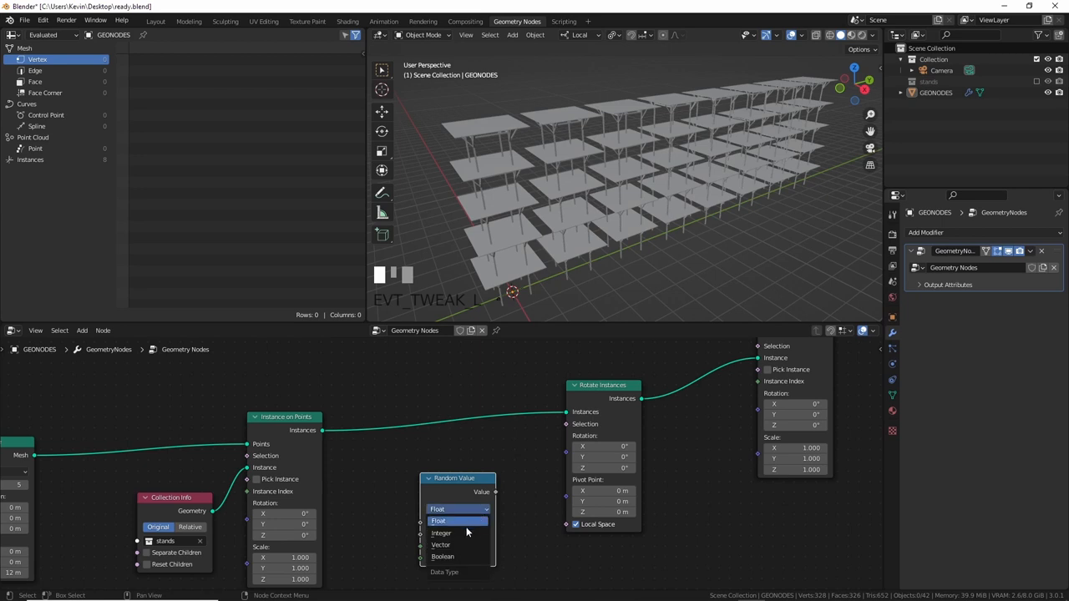
click(441, 544)
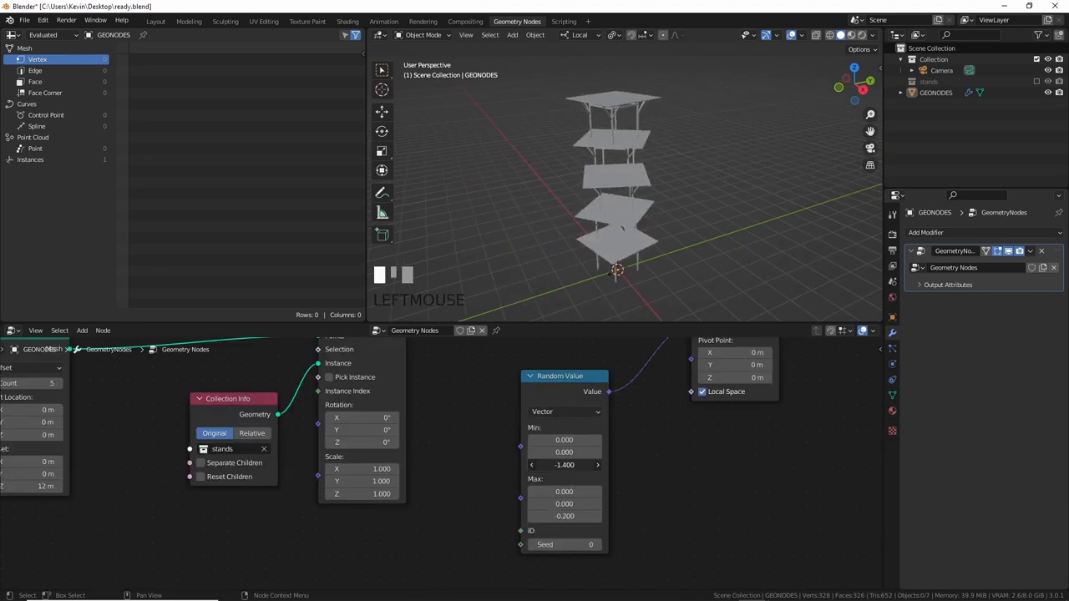
Step: Select the tower nodes and group them with Ctrl+G
click(564, 465)
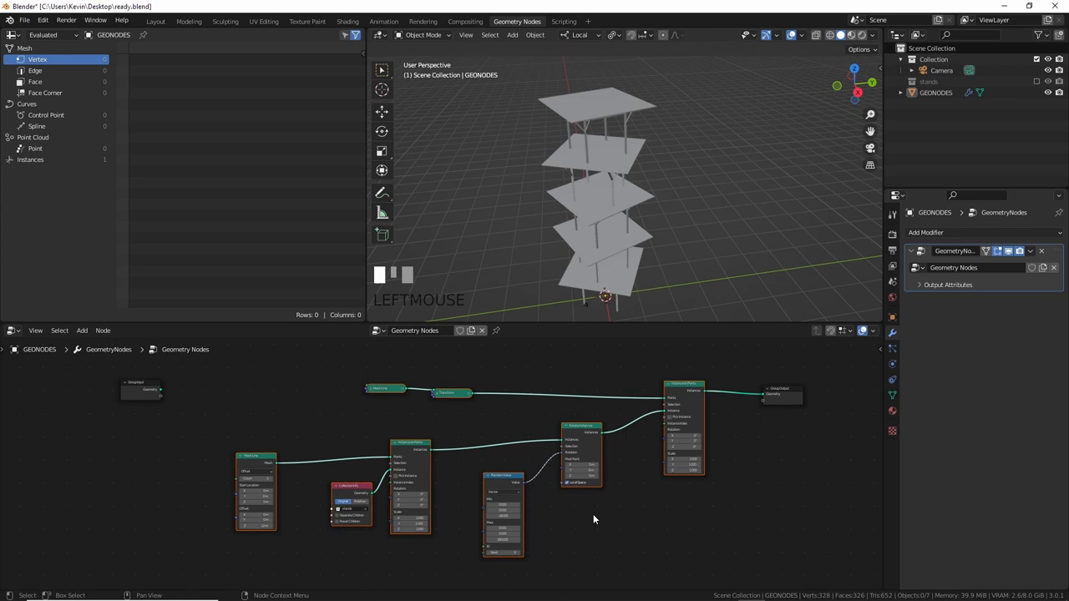
key(ctrl+g)
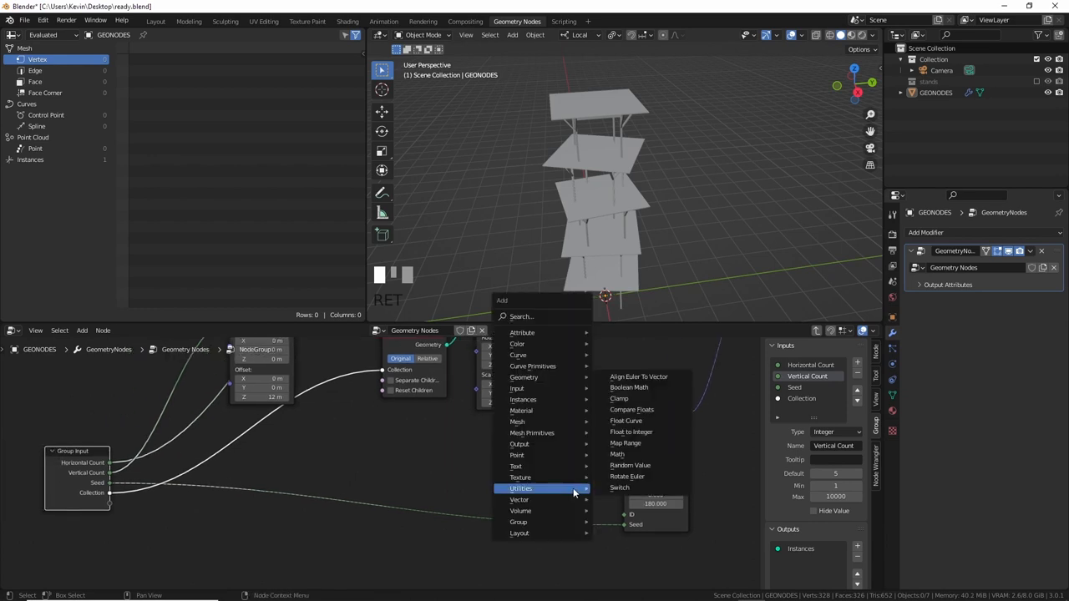
Step: Add a Combine XYZ node to drive the Random Value Max spin range
text(xyz)
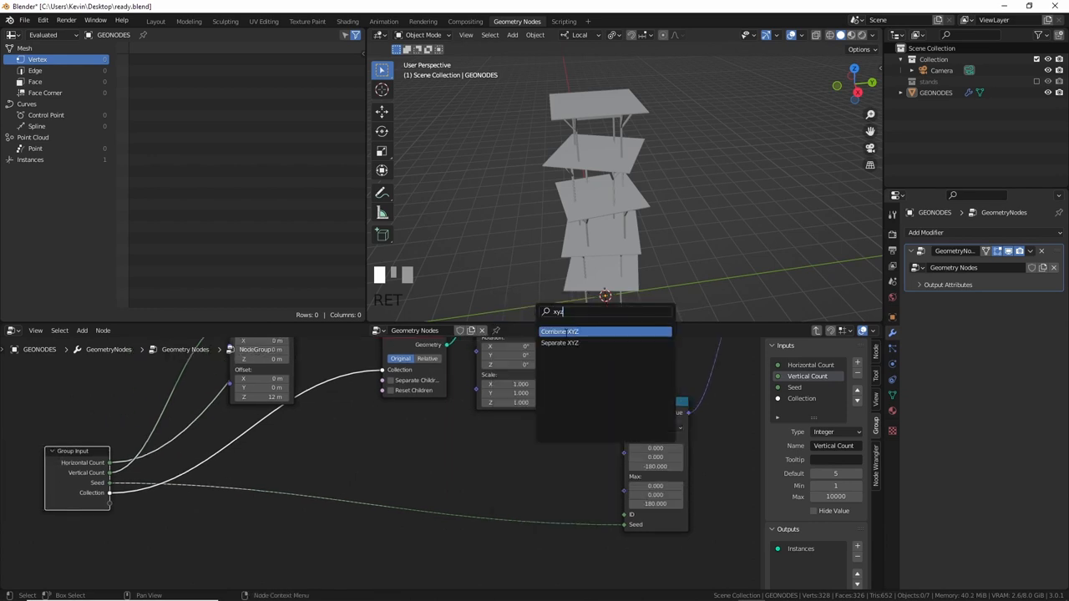
click(559, 331)
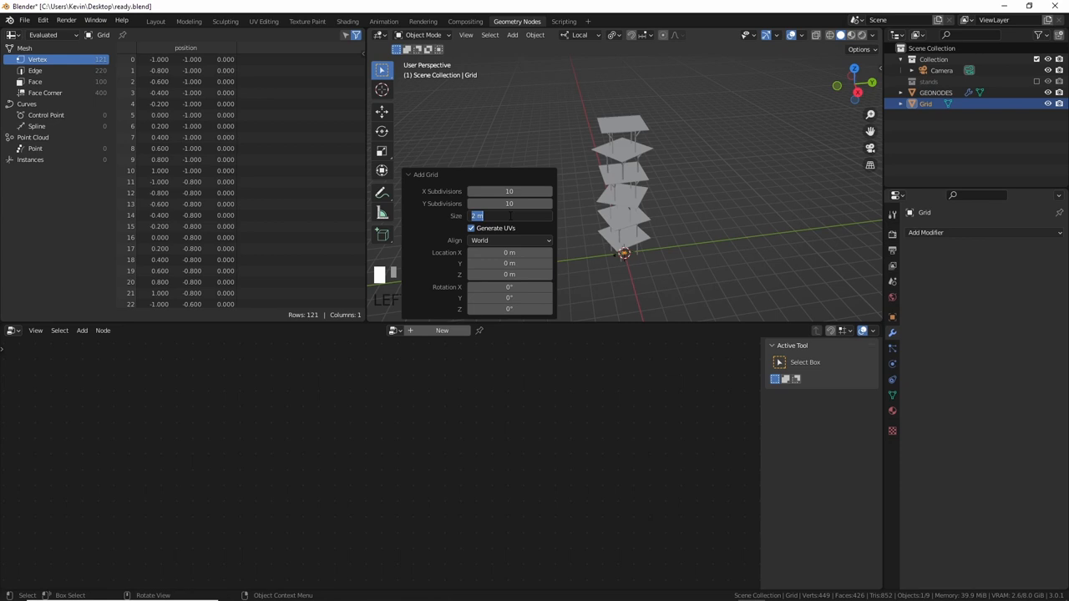
Step: Instance stacks on points, twist them slightly around Z, and place the duplicated stack nodes
text(500)
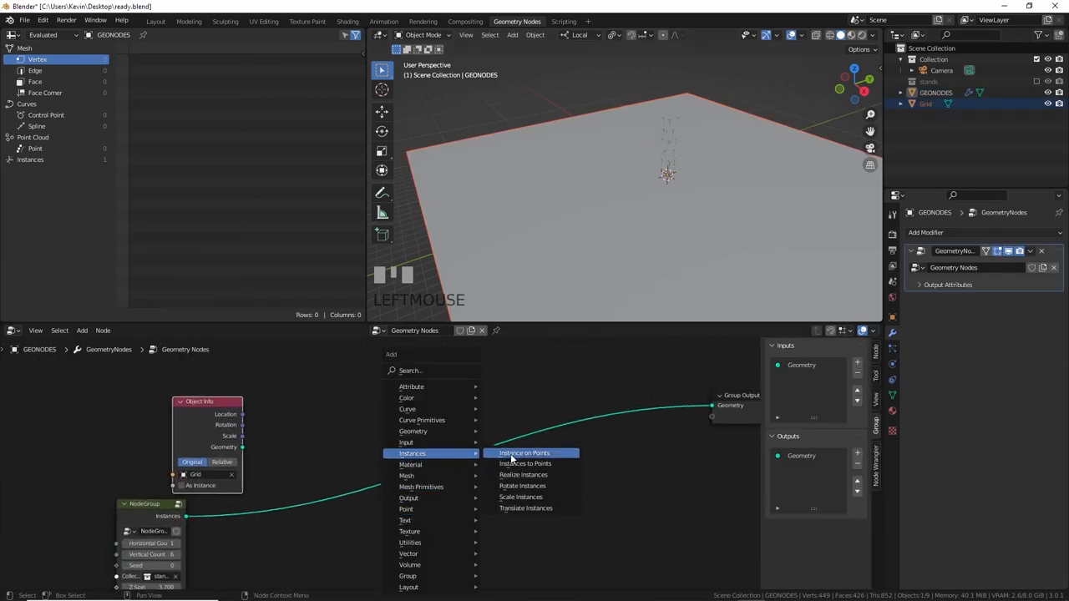
click(523, 453)
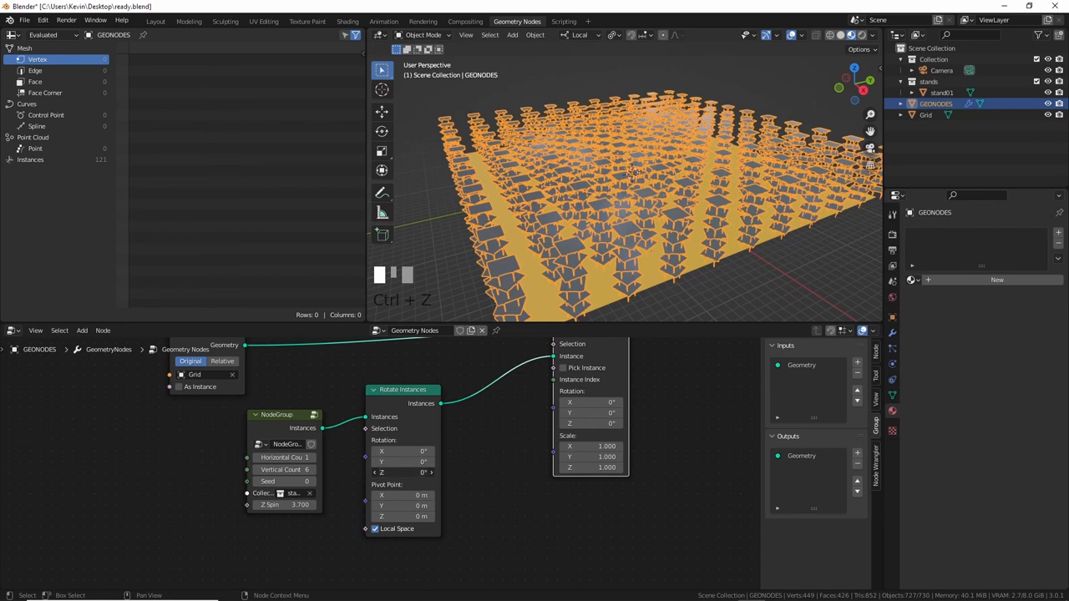
drag(409, 472, 392, 472)
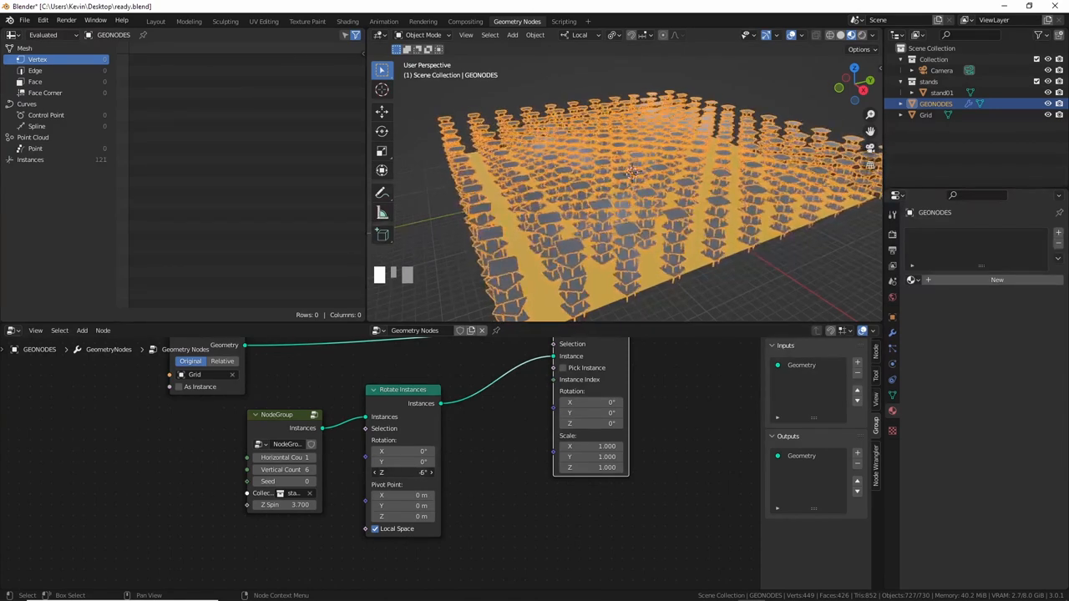
drag(401, 472, 426, 472)
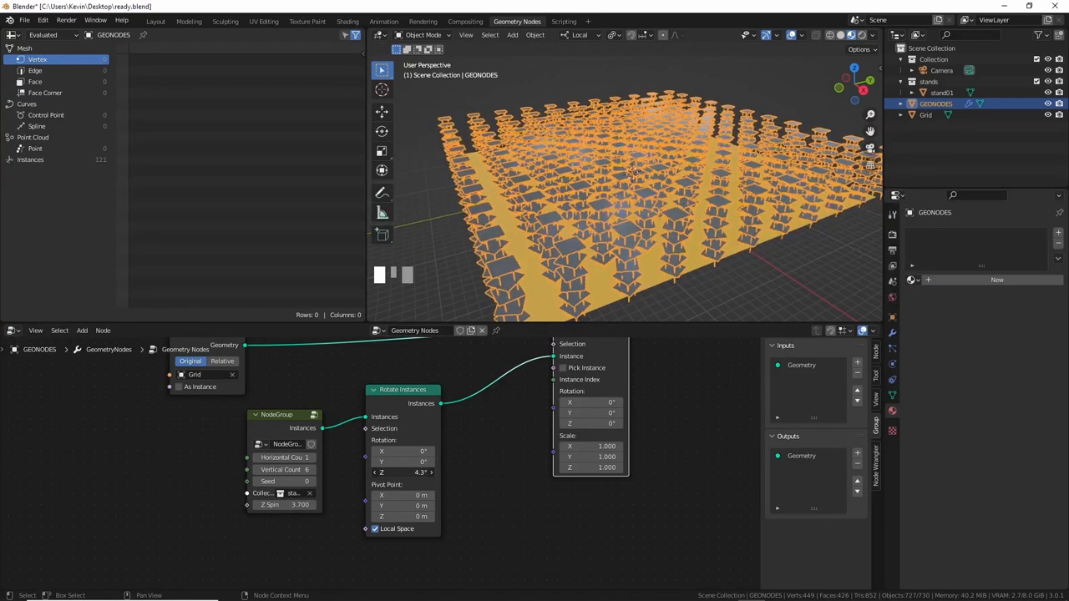
drag(422, 472, 432, 472)
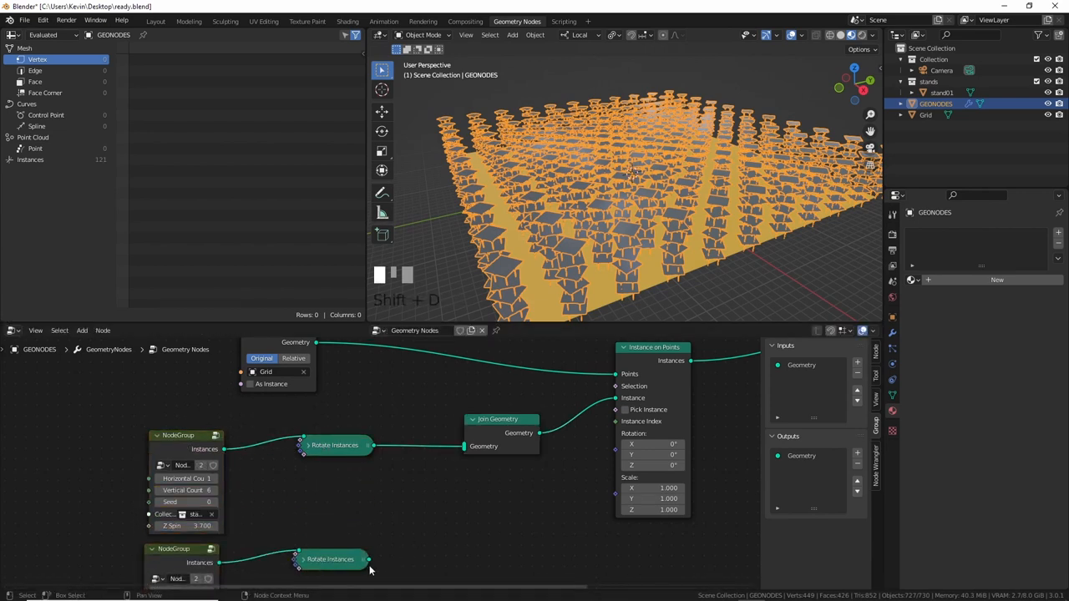
click(625, 409)
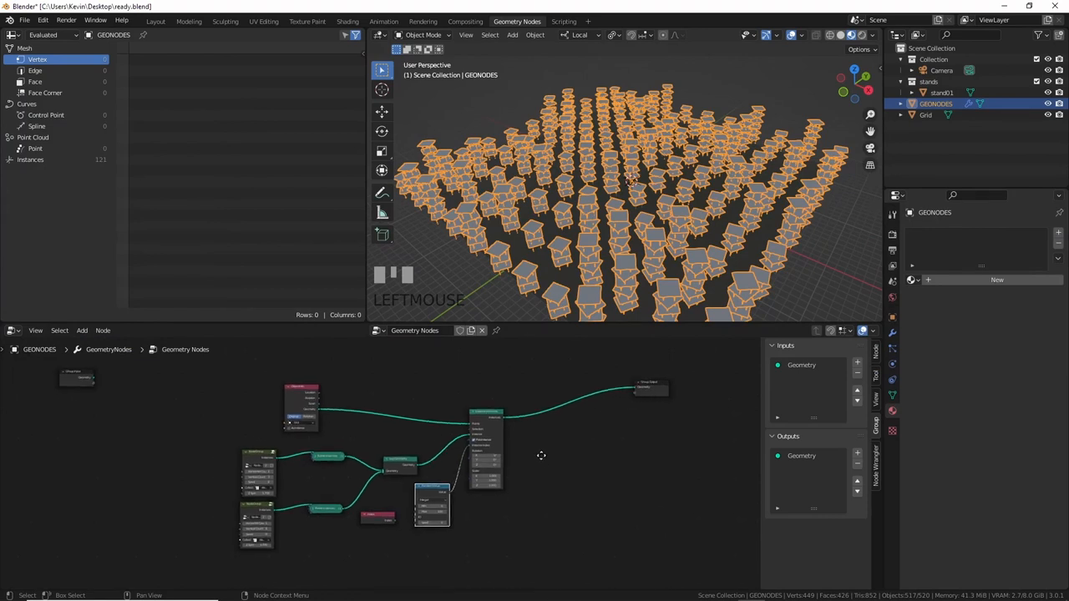
Step: Save, select the Grid, and give its Displace modifiers a Clouds noise texture
key(ctrl+s)
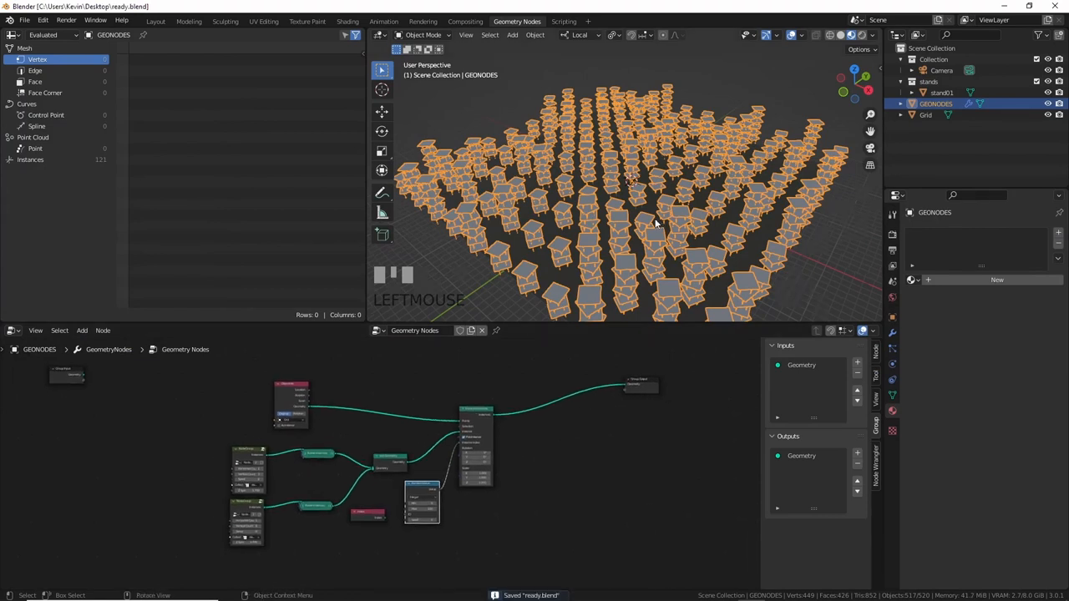
click(926, 115)
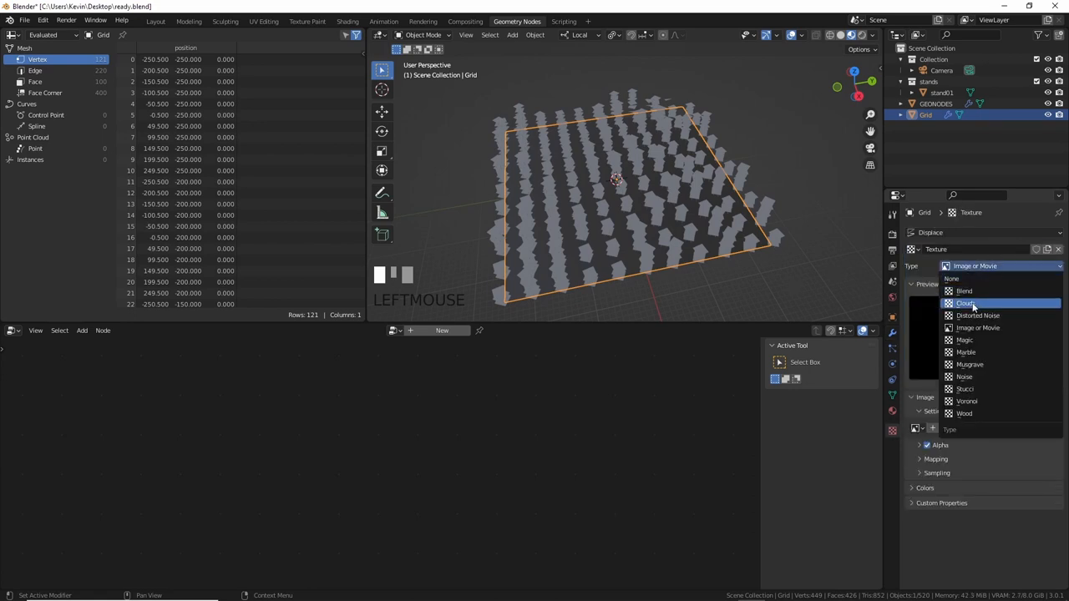
click(965, 303)
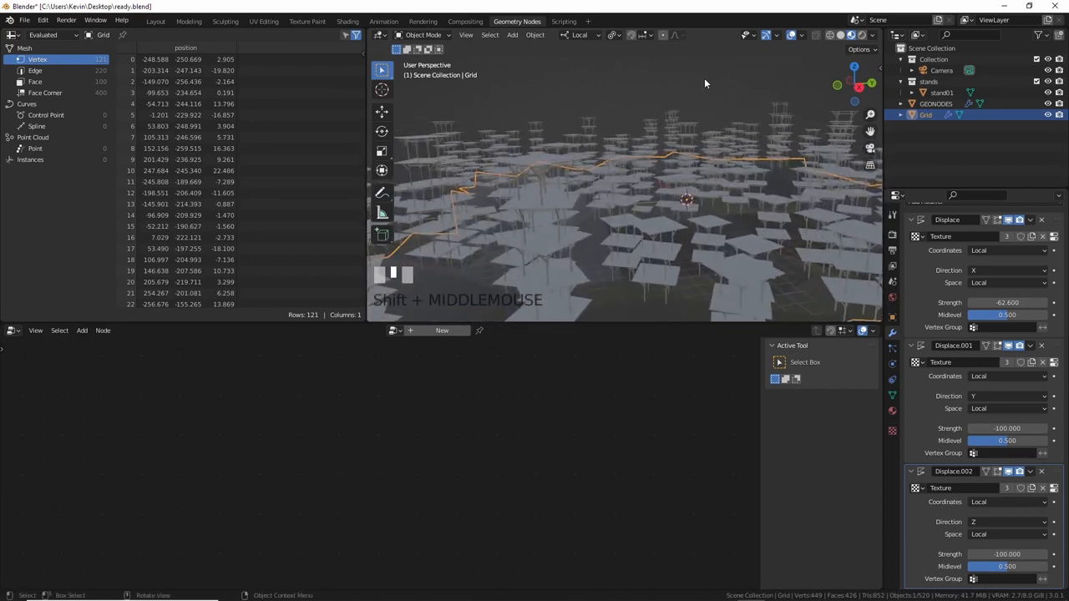
scroll(up, 3)
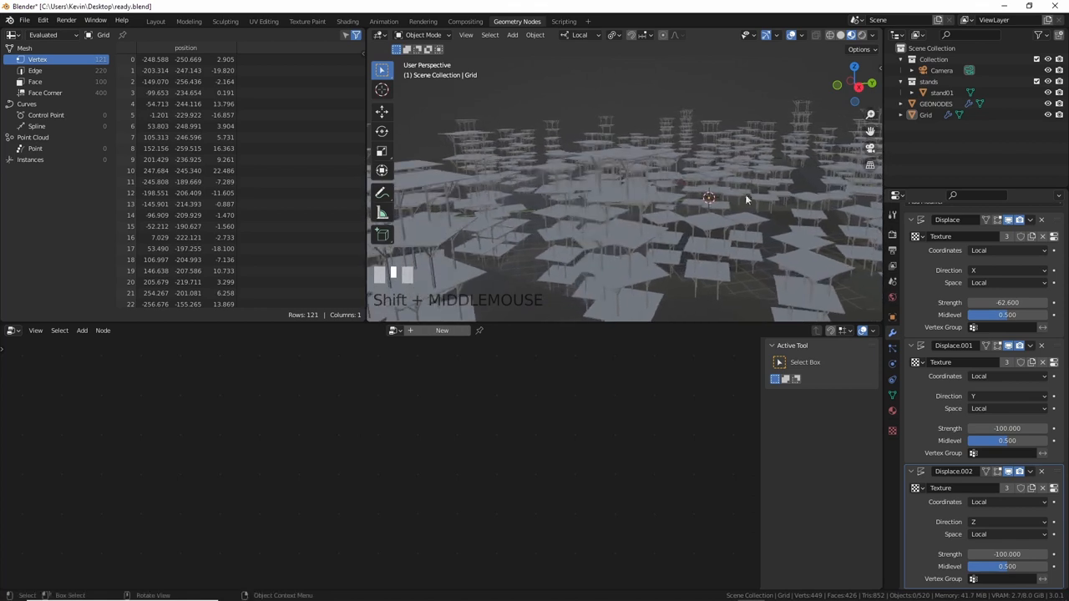
click(156, 21)
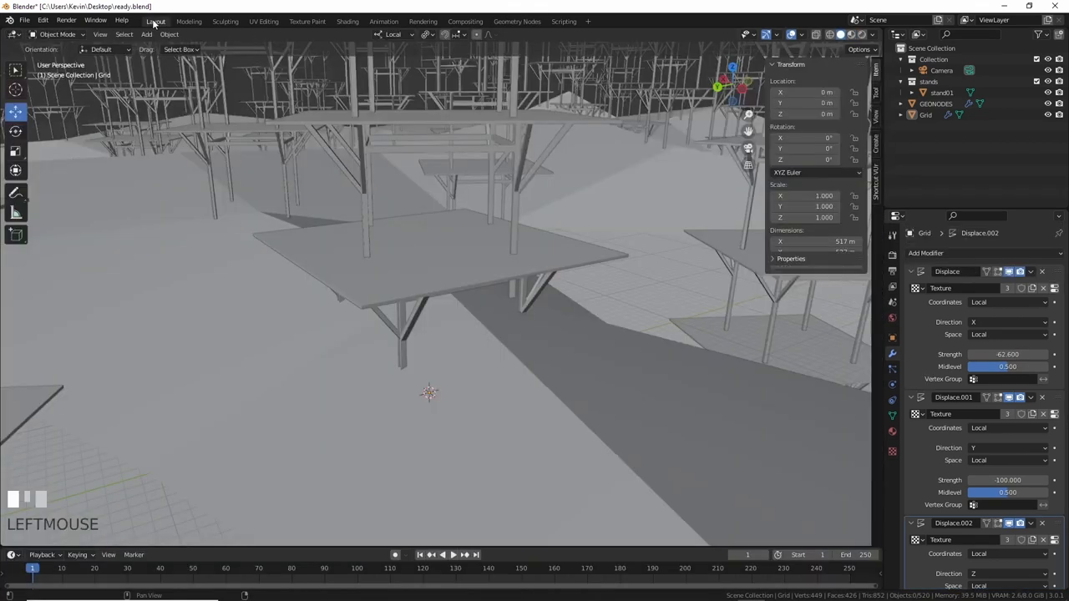
Step: Unwrap the mobile home in the UV Editing workspace, then return to Layout
scroll(down, 3)
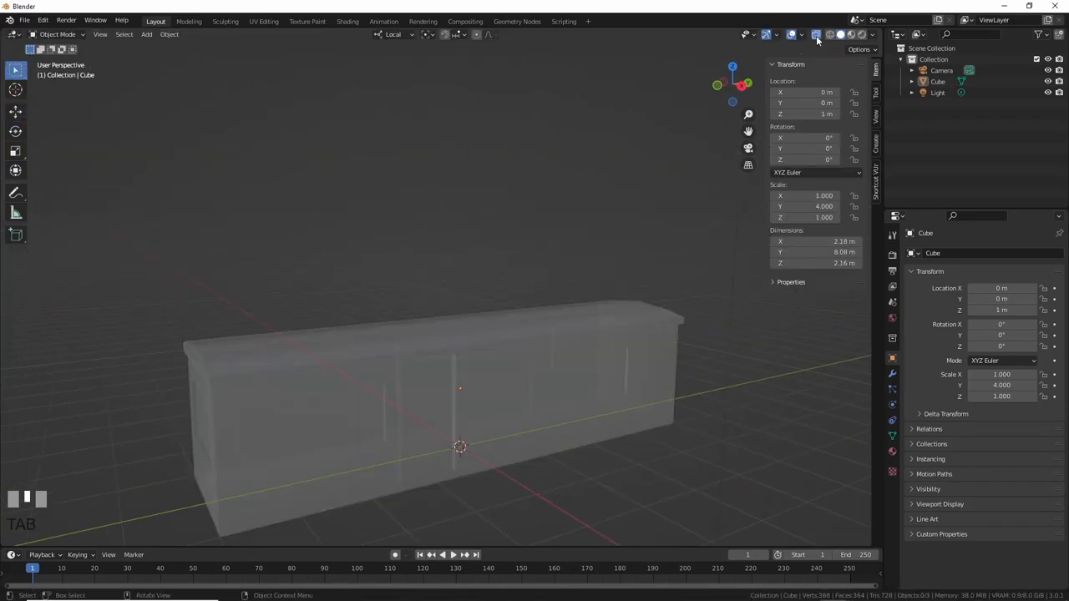
click(264, 21)
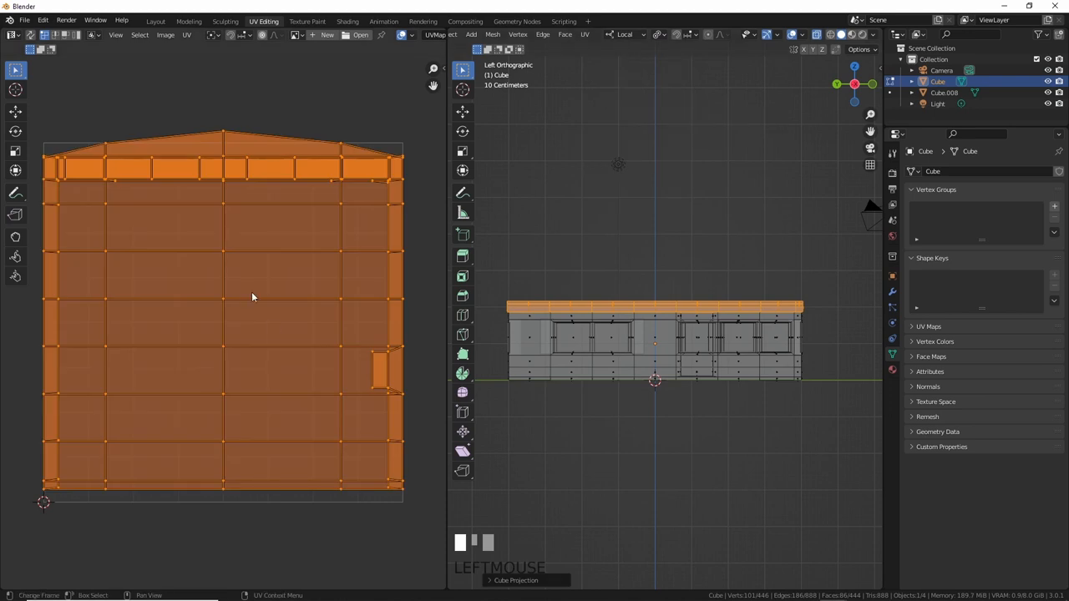
click(155, 21)
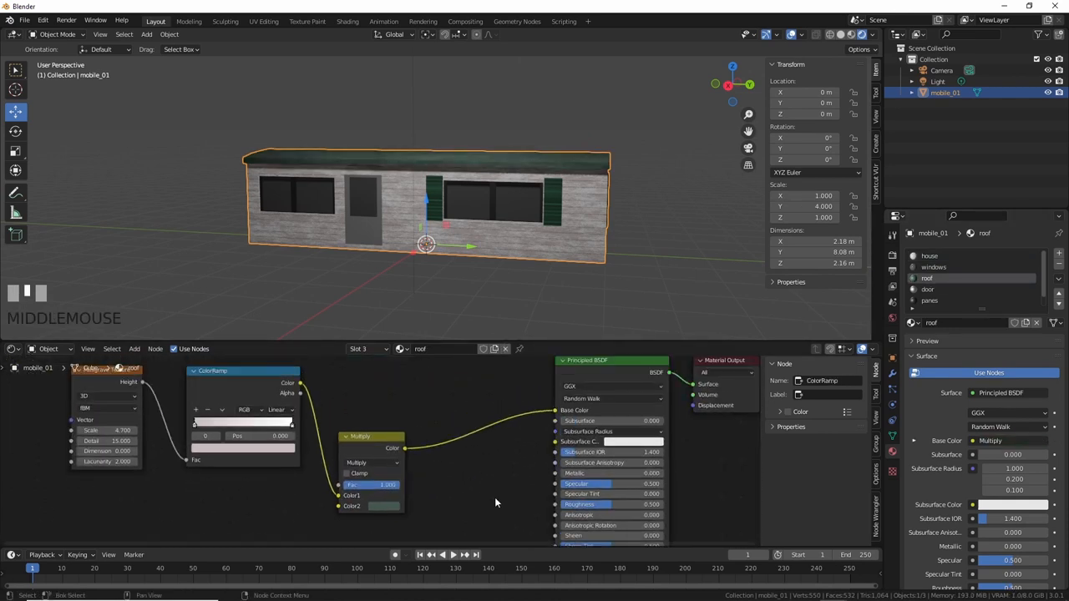
scroll(down, 3)
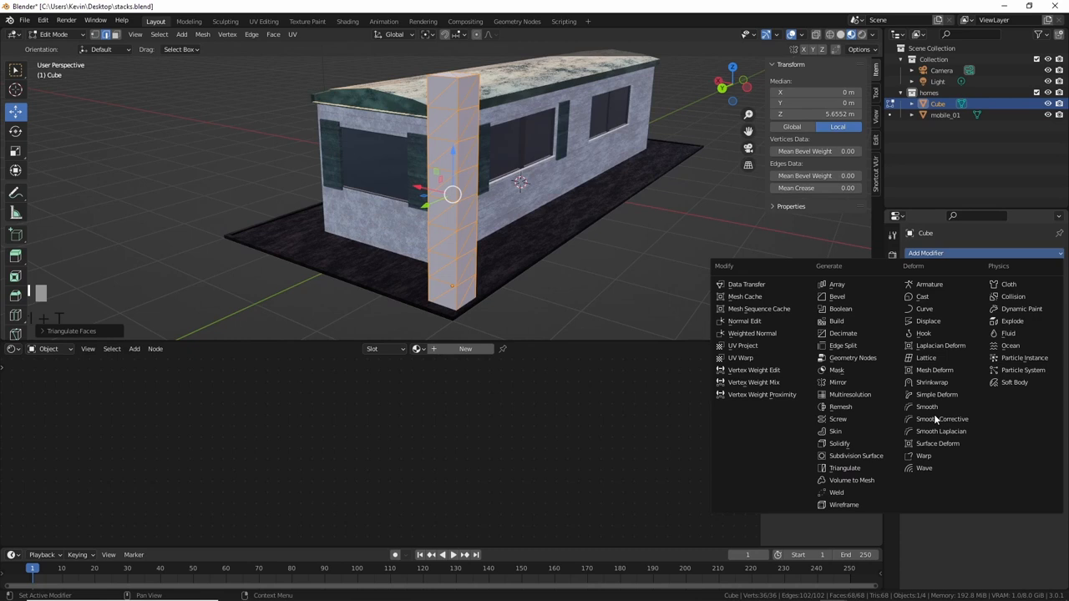
Step: Add a Wireframe modifier to the tall box to form a lattice tower
click(844, 504)
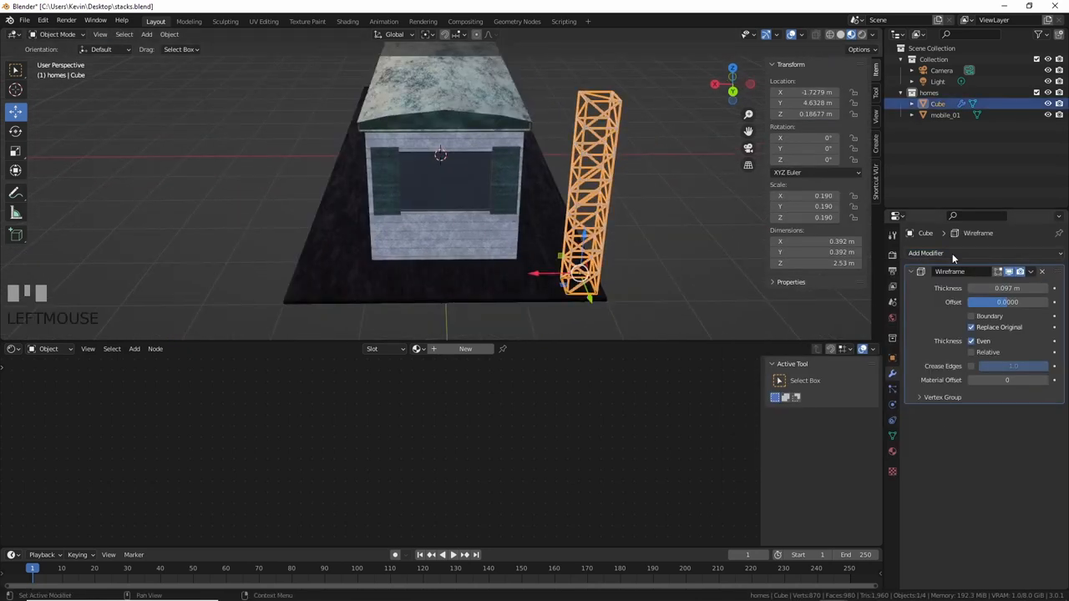
click(925, 253)
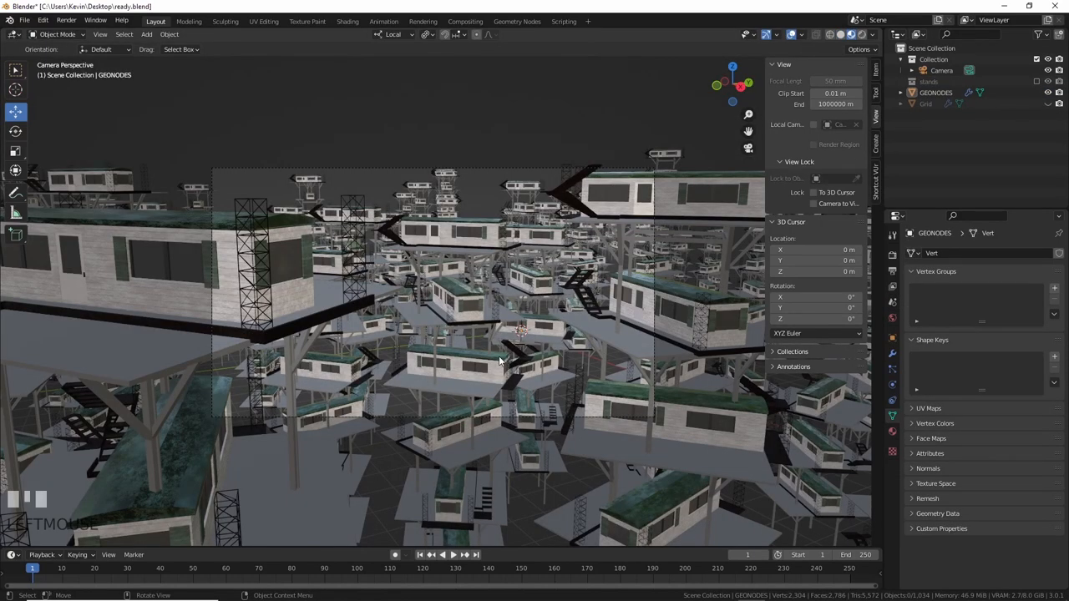
Step: Switch workspace while setting up the stands and mobiles collections and the fog object
click(347, 21)
text(dish)
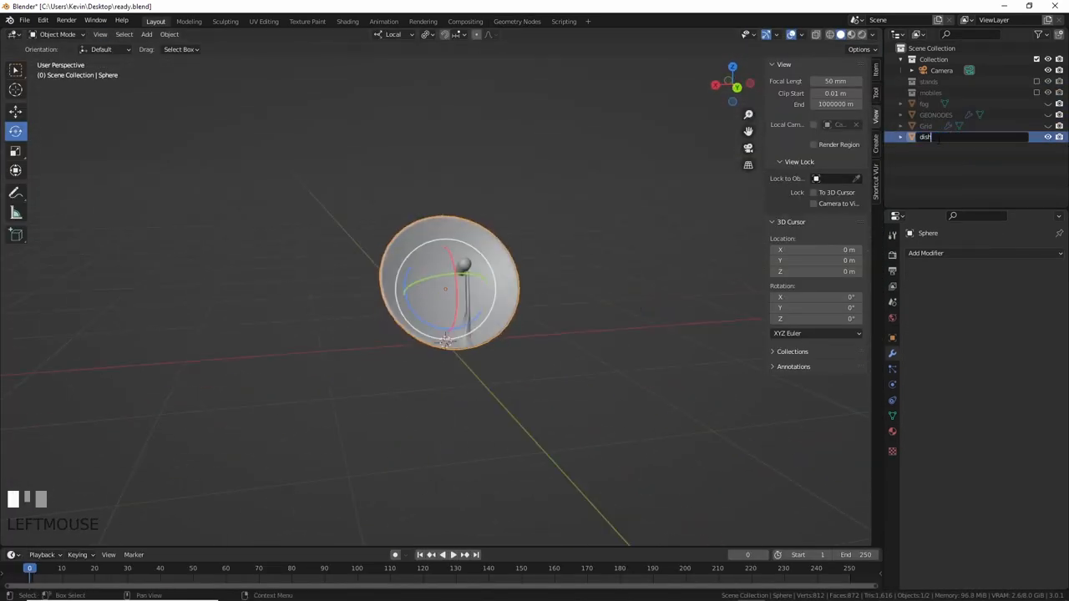
Step: Name the sphere dish, put a cylinder barrel on the stand platform, and assign metal
click(517, 21)
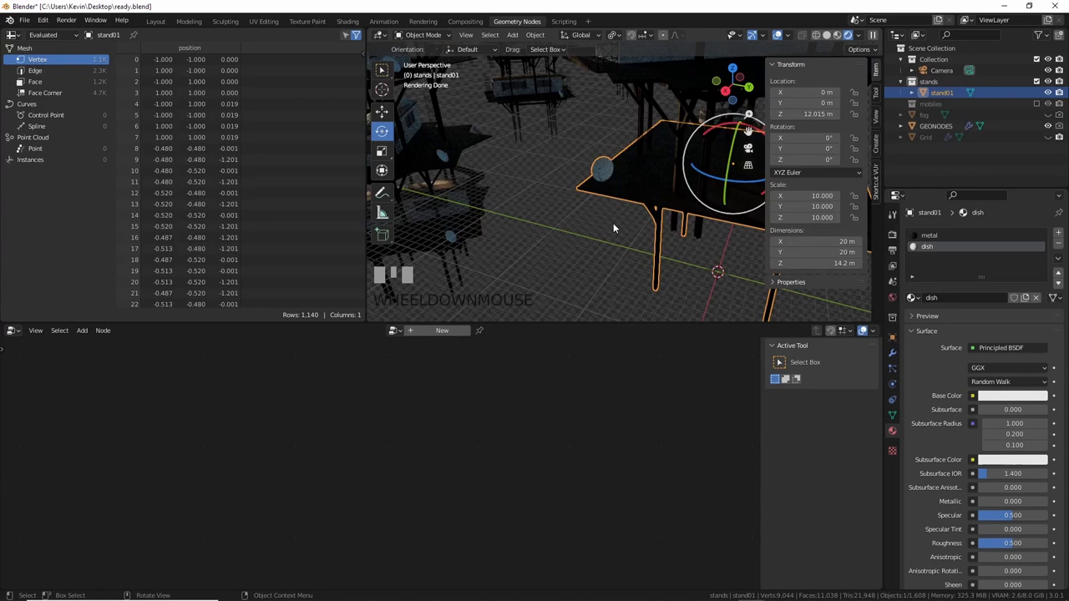
click(156, 20)
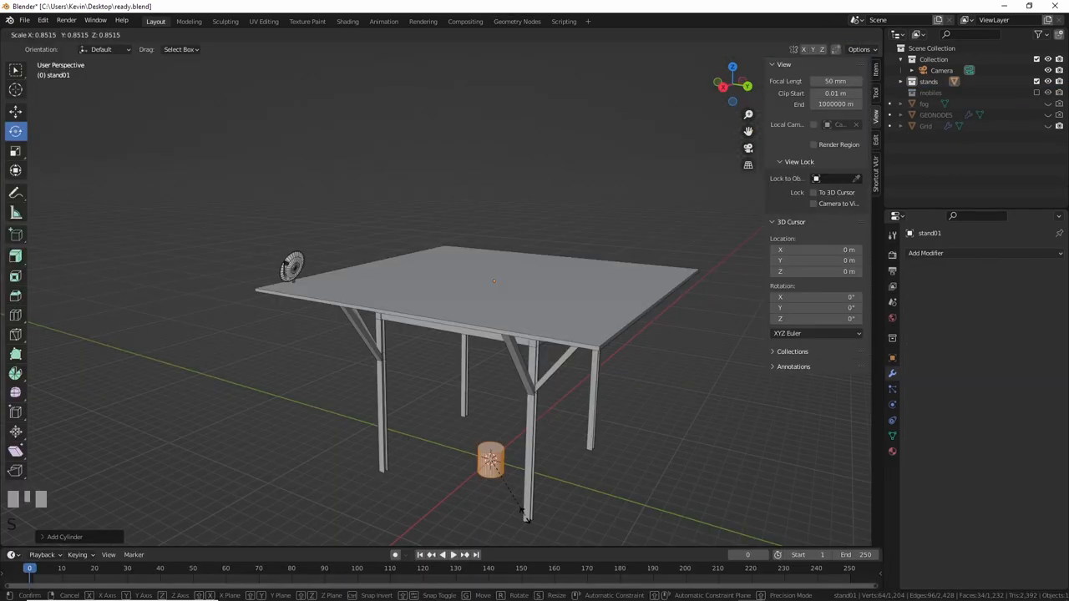
drag(491, 457, 583, 347)
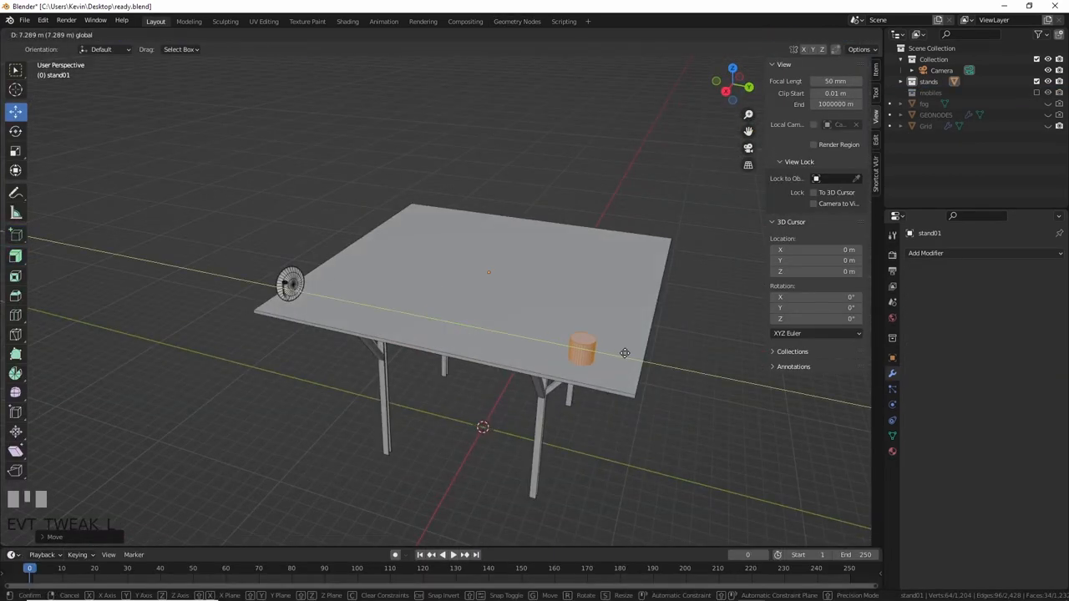
key(Tab)
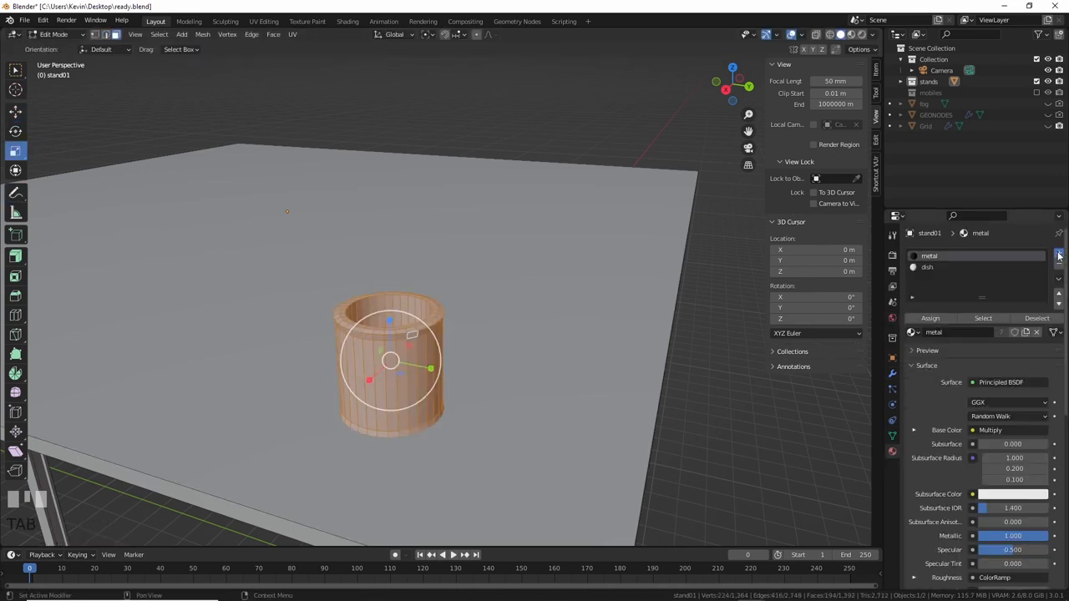
click(1058, 256)
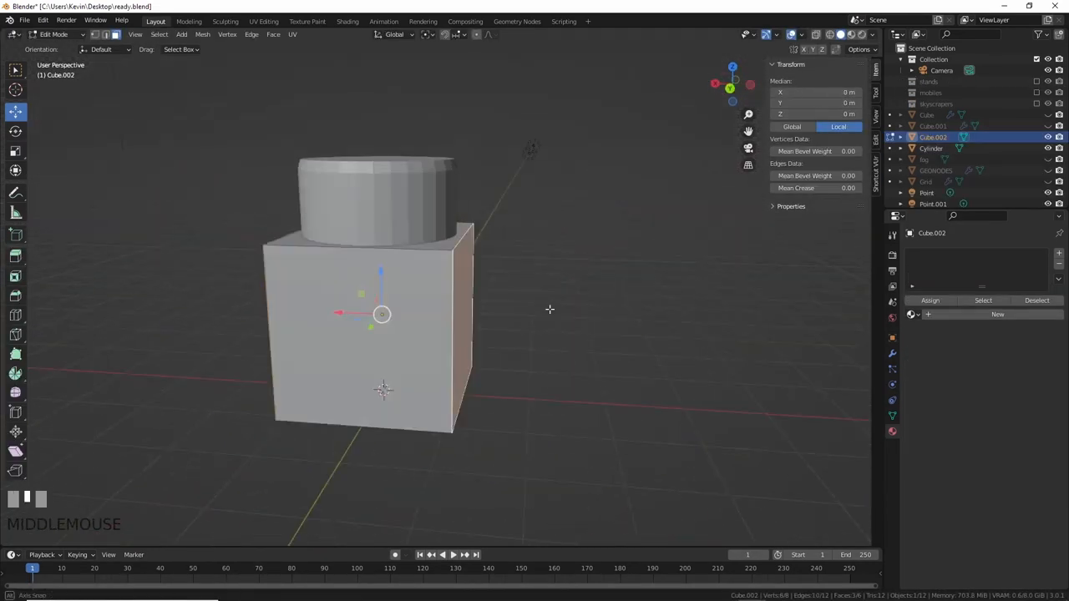
Step: Switch to the Shading workspace and select the skyscraper scatter grid
click(347, 21)
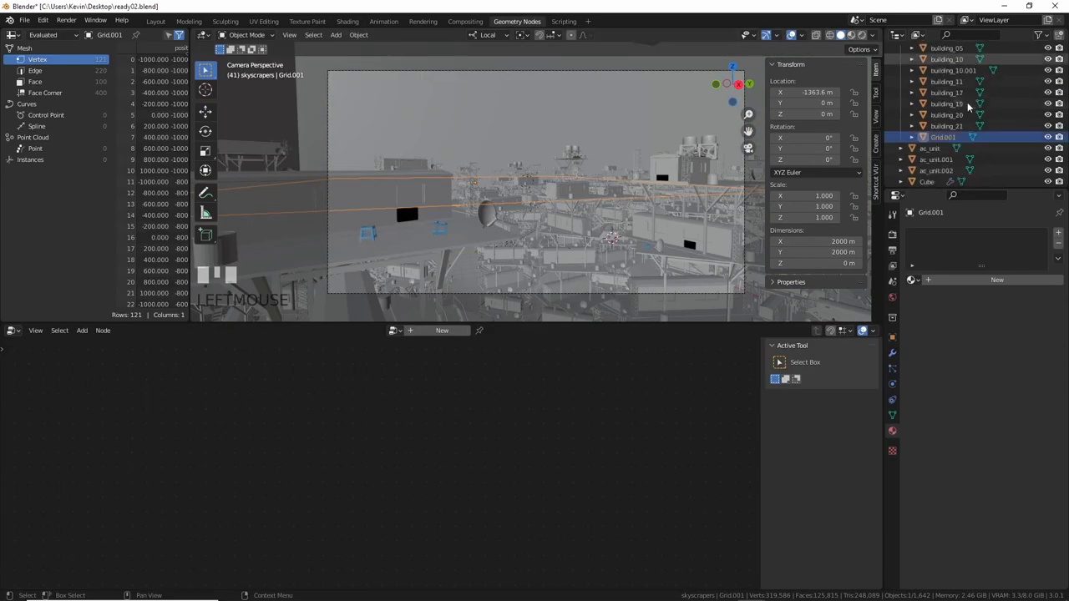
scroll(down, 3)
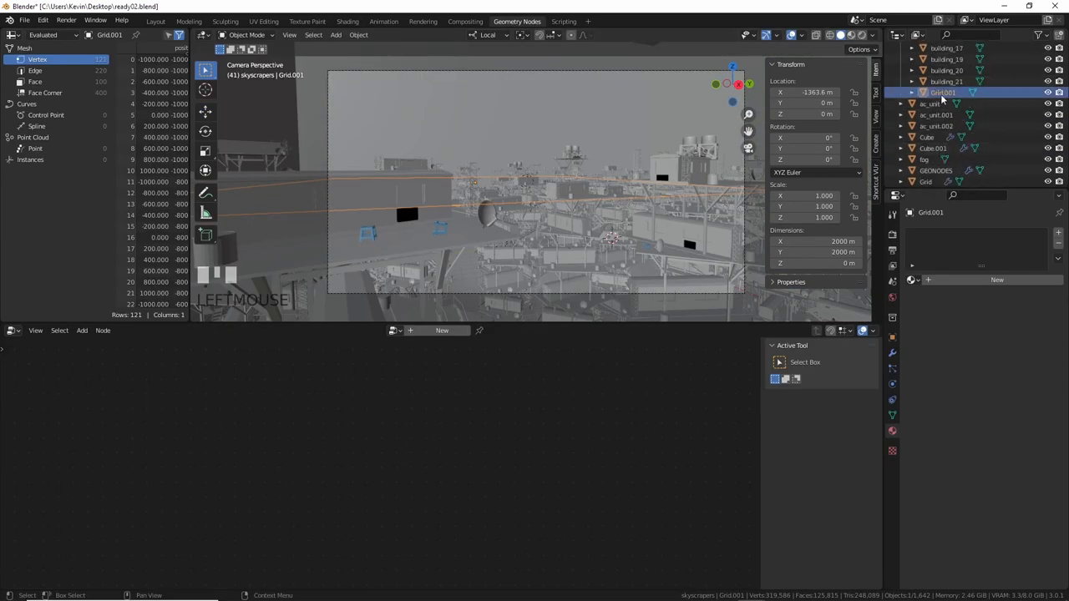
click(347, 21)
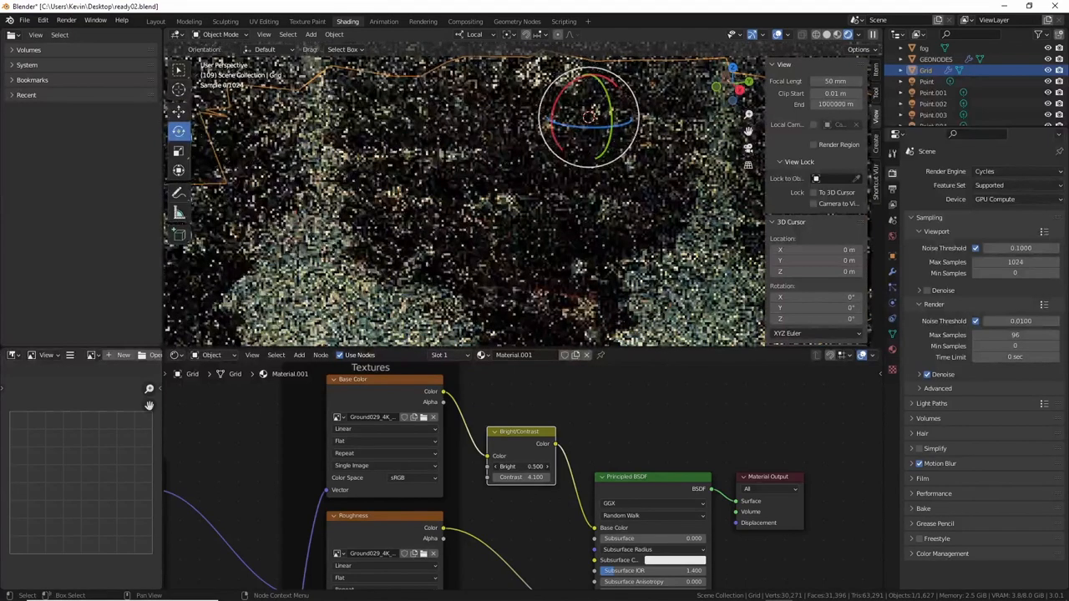
Step: Open the Grid.001 node tree, rename the object city, and render with F12
click(517, 21)
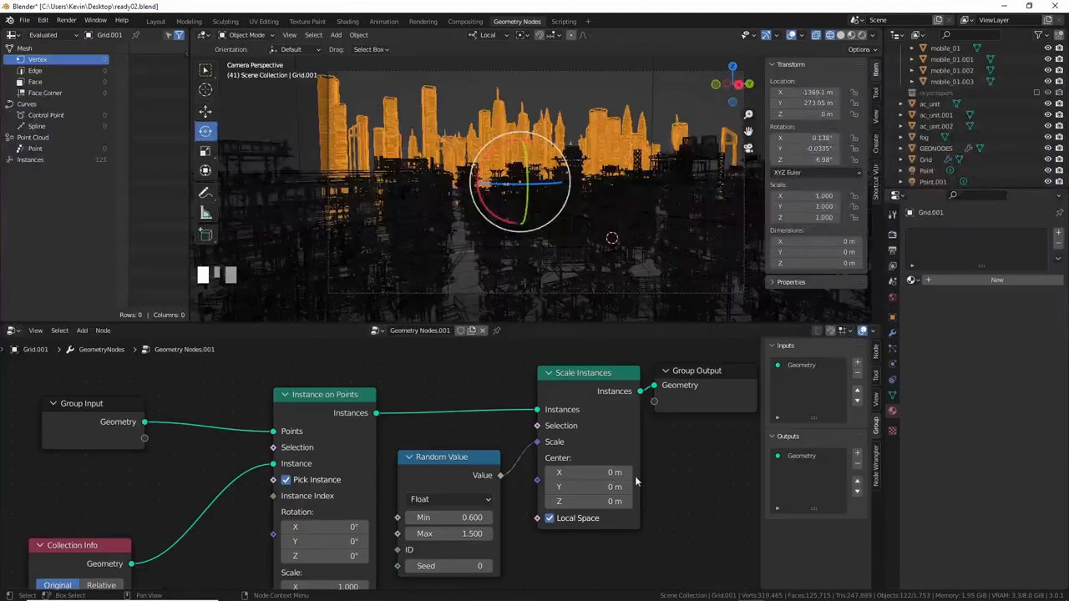
drag(634, 480, 567, 511)
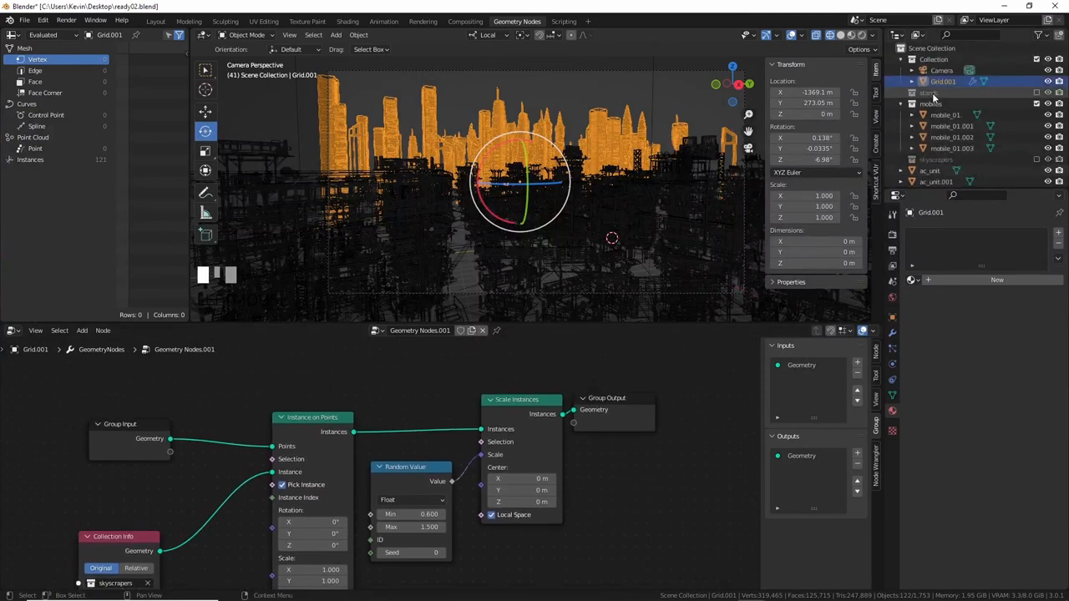
double_click(948, 81)
text(city)
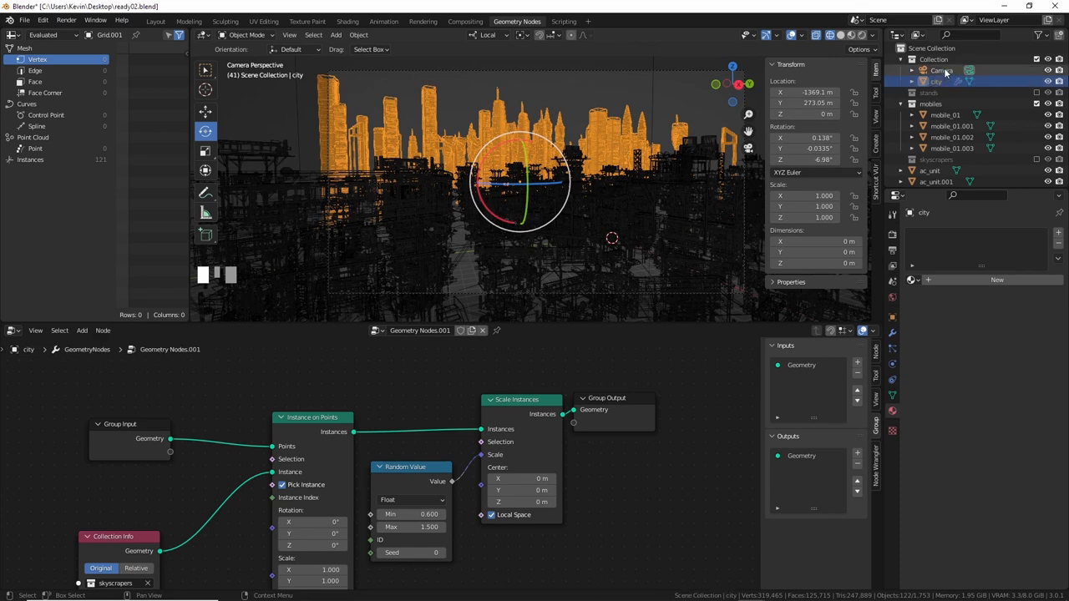
key(F12)
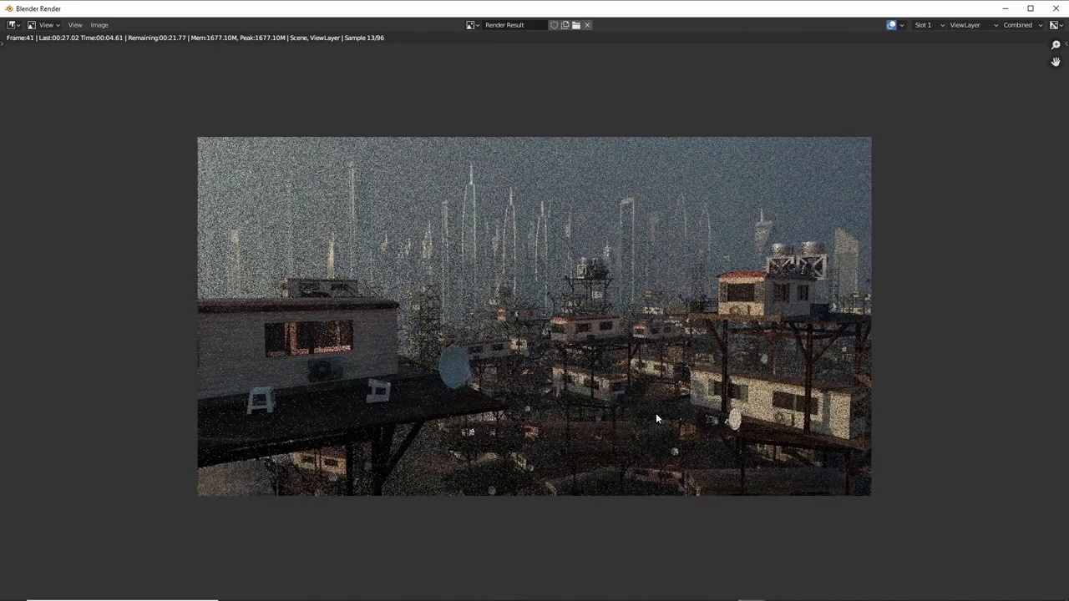